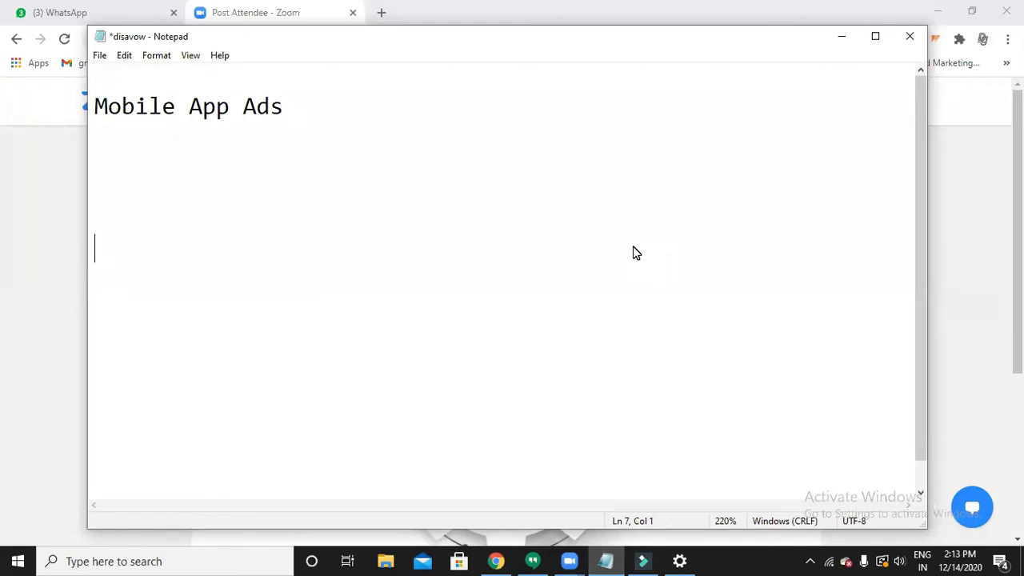
mouse_move(841, 55)
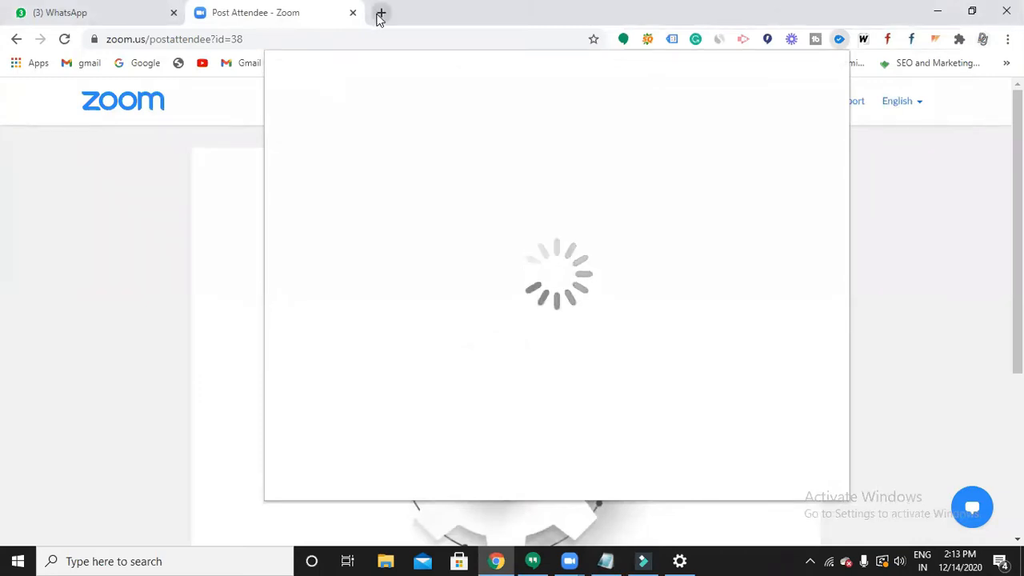
- Search Google for 'mobile app ads', view the image results, and begin a new search
left_click(377, 13)
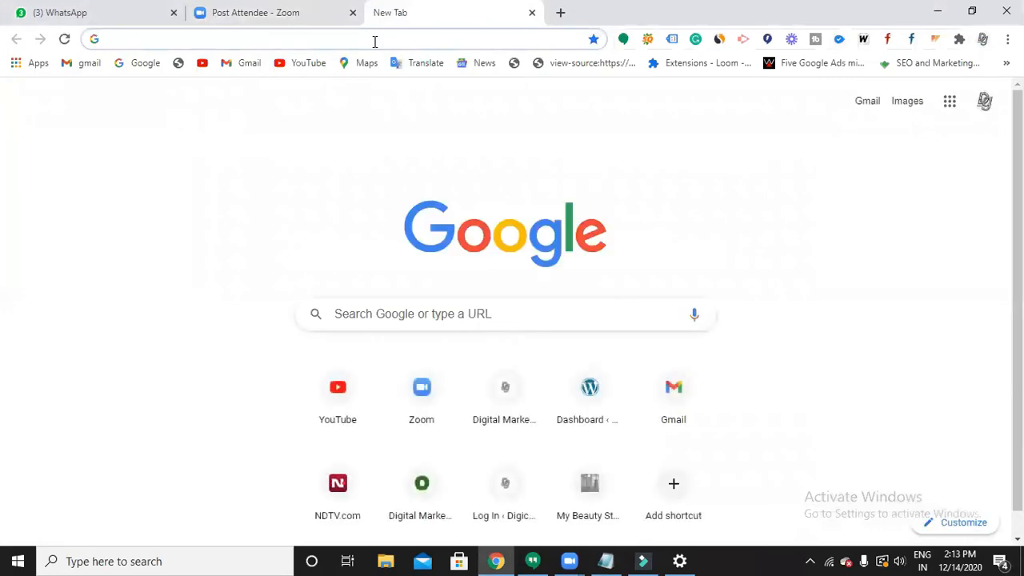
type("mobile app ads")
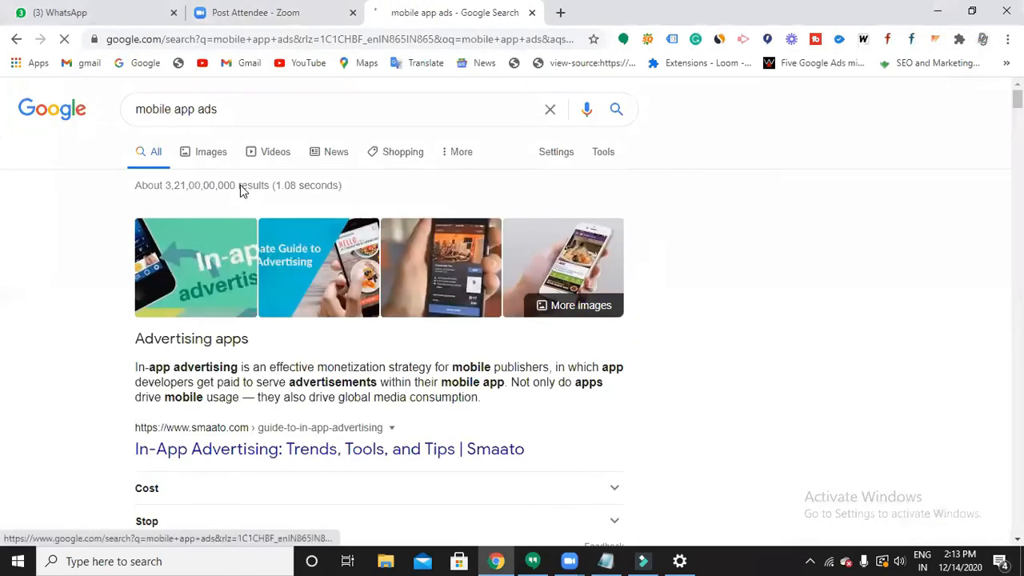
left_click(212, 150)
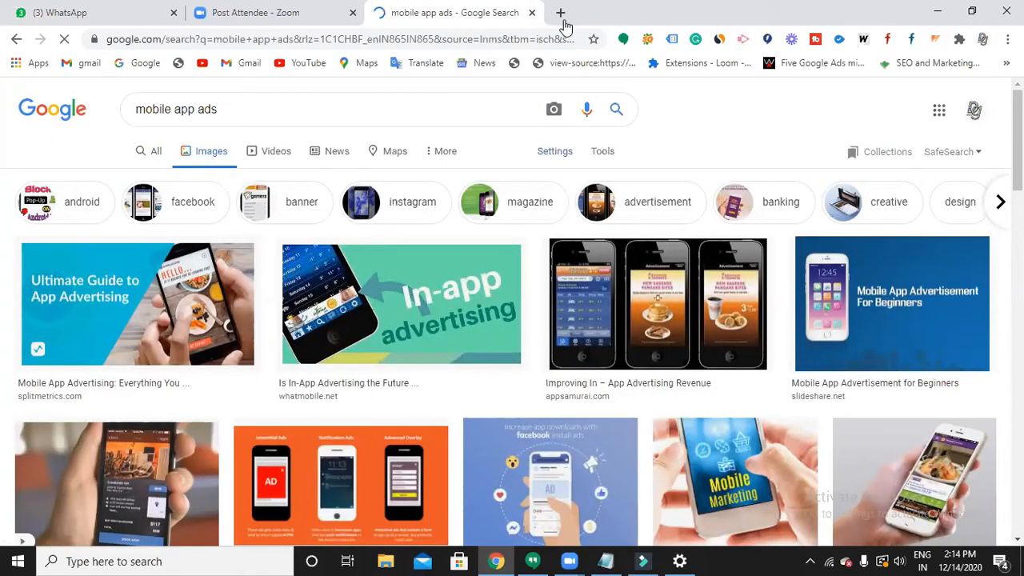
type("z")
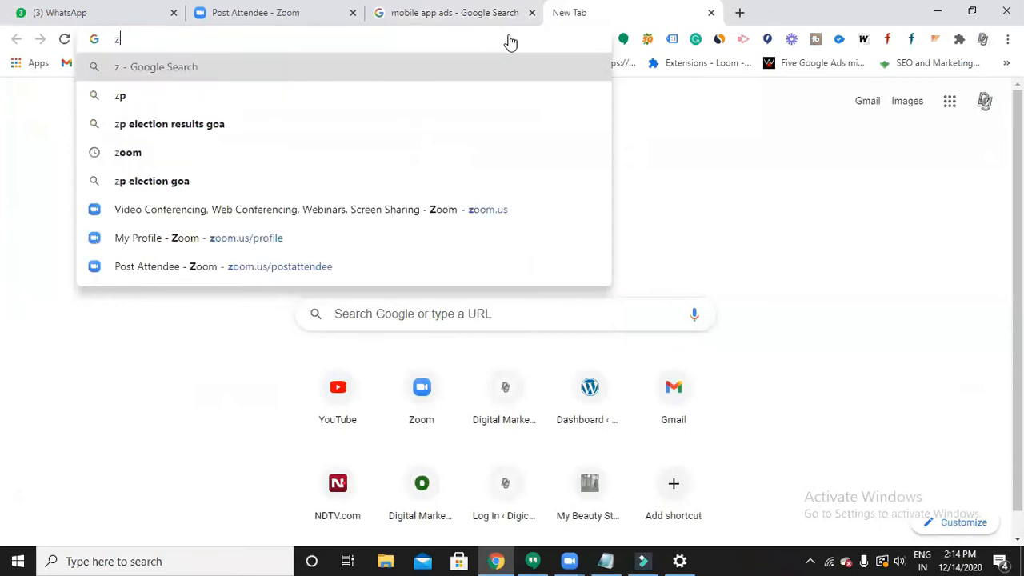
- Search Google for 'zomato' to bring up its results page
type("omato&rlz=1C1CHBF_enIN865IN865&oq=zomato&aqs=chrome.0.69i...")
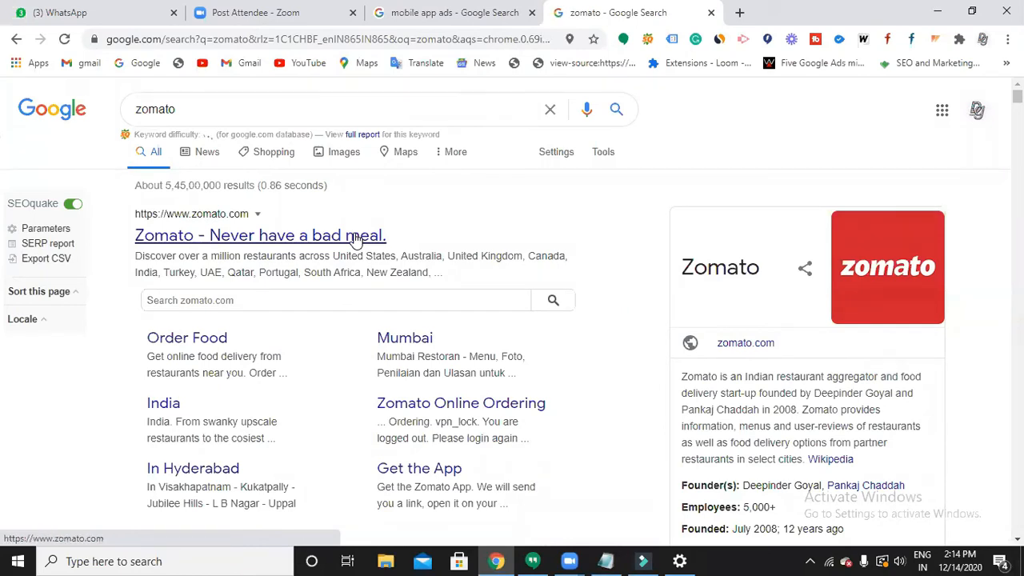
mouse_move(381, 239)
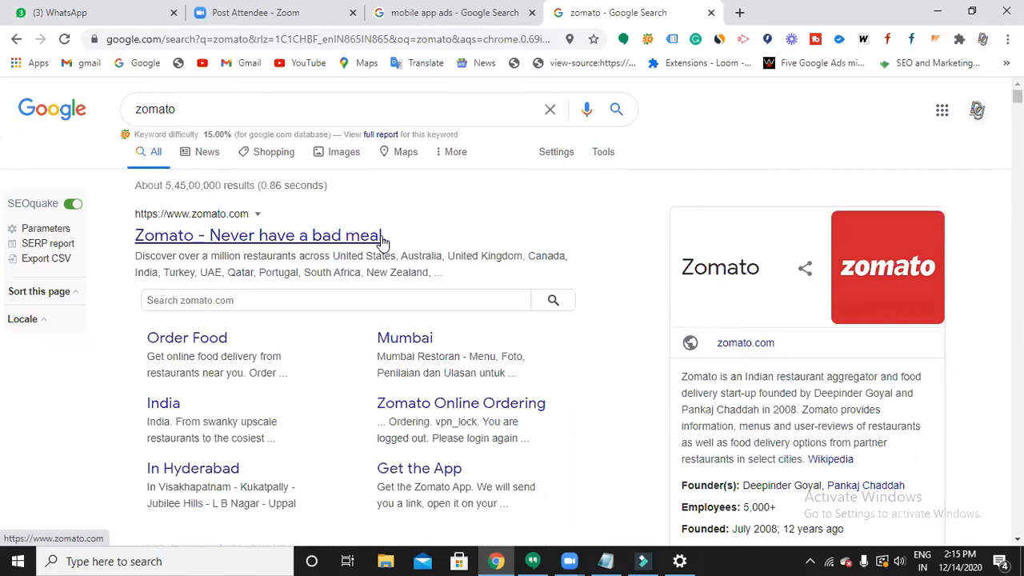
mouse_move(408, 182)
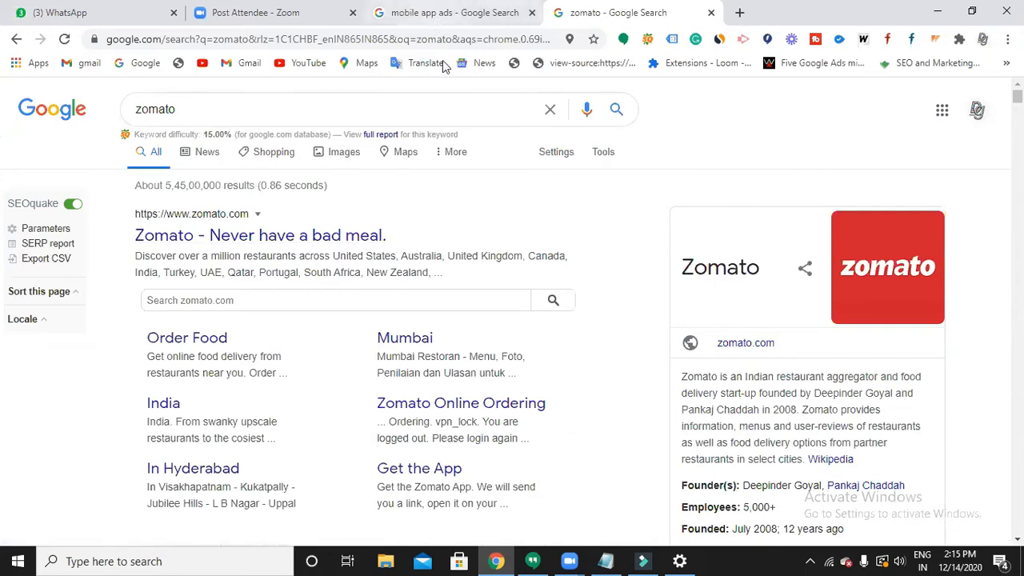
- Scroll through the mobile app ads image results, then close the search tabs
left_click(451, 13)
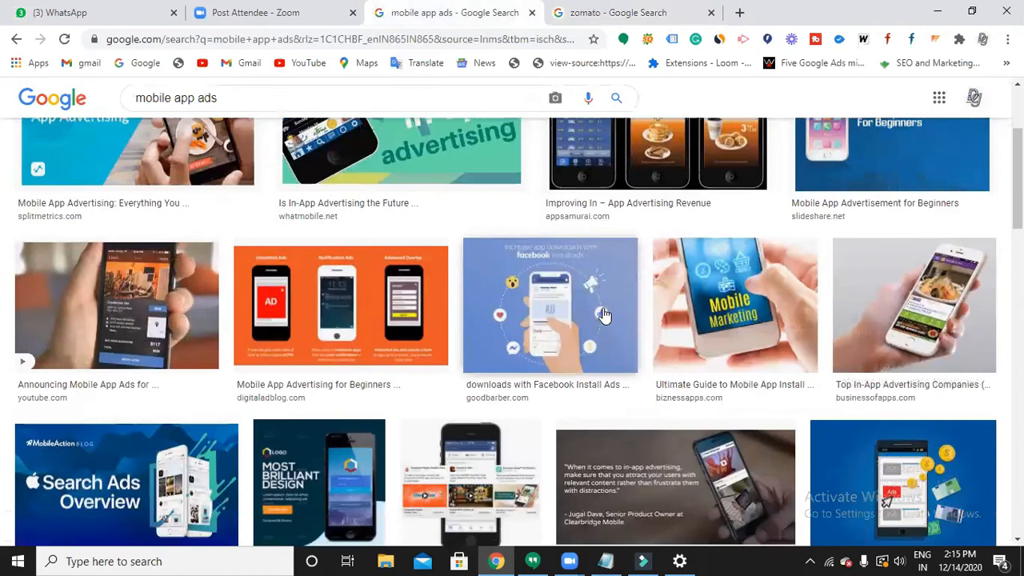
scroll("down", 3)
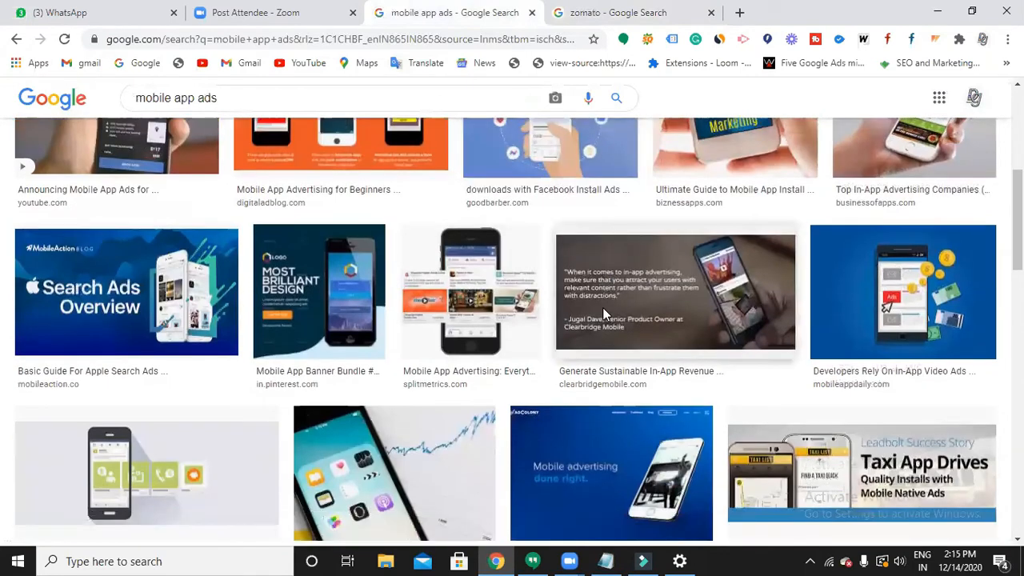
scroll("down", 3)
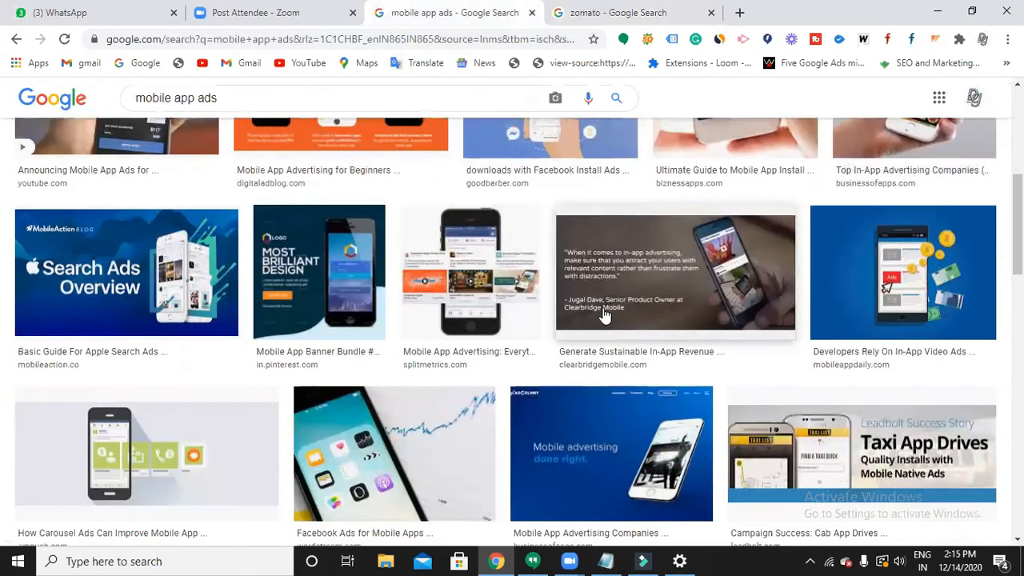
scroll("down", 3)
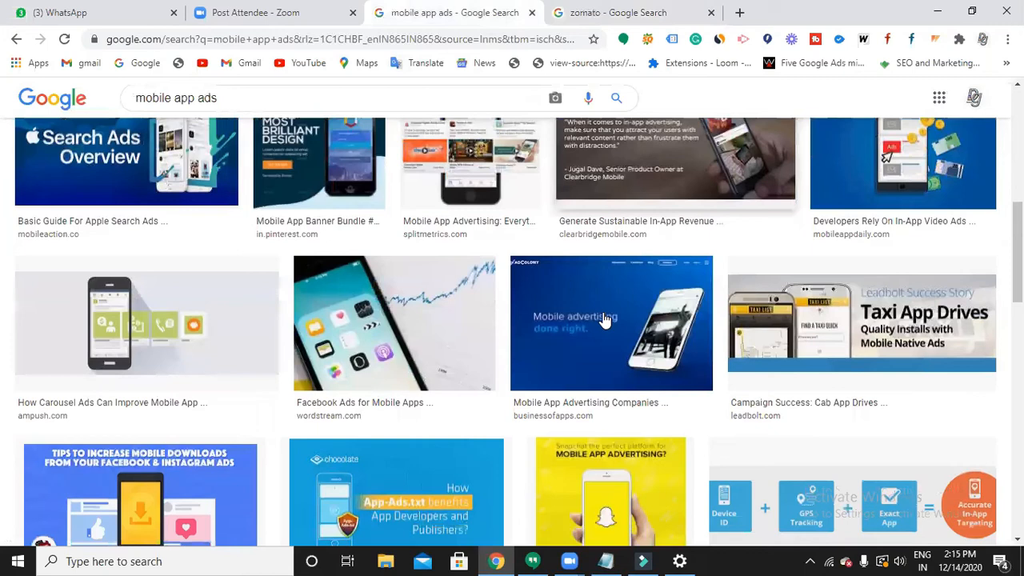
scroll("down", 3)
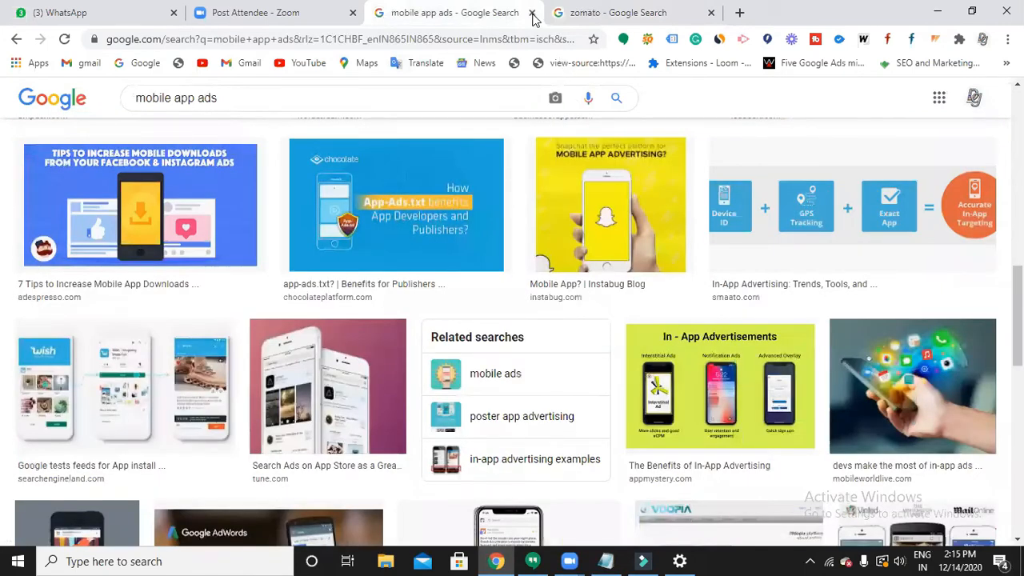
scroll("down", 3)
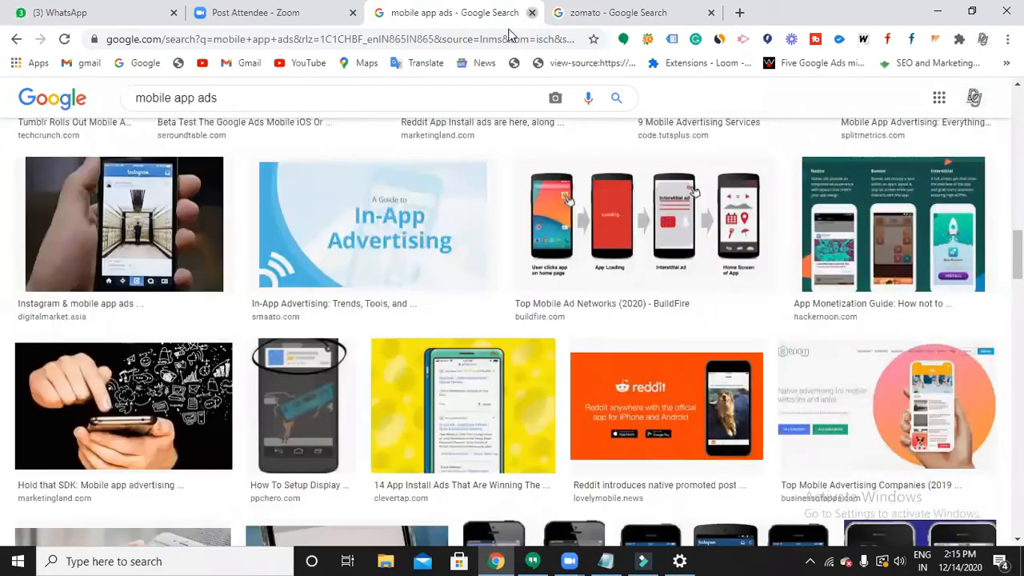
left_click(739, 12)
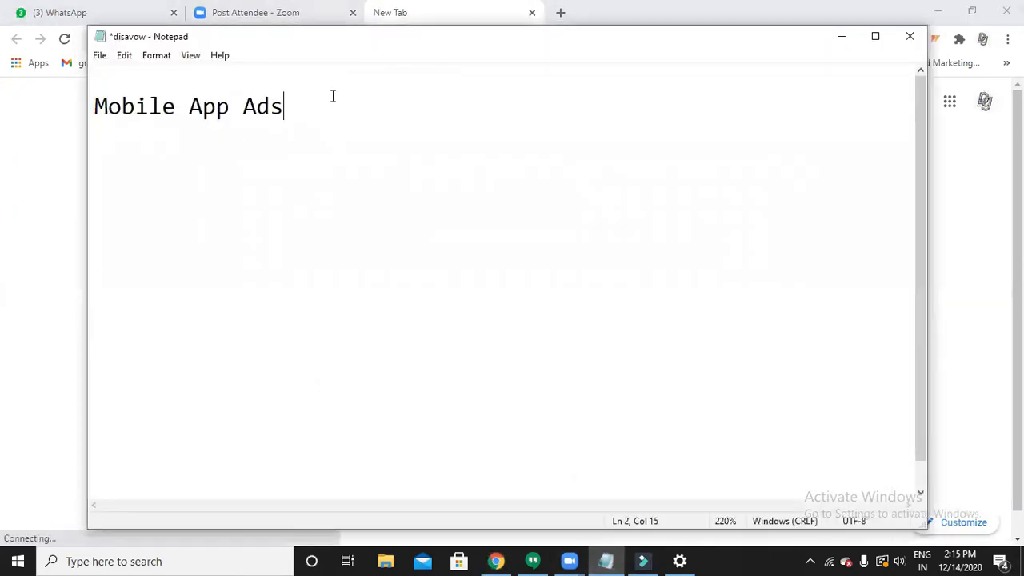
- Add 'SERP/webs/you/playstore' placements after the Mobile App Ads heading
type("\"  \"")
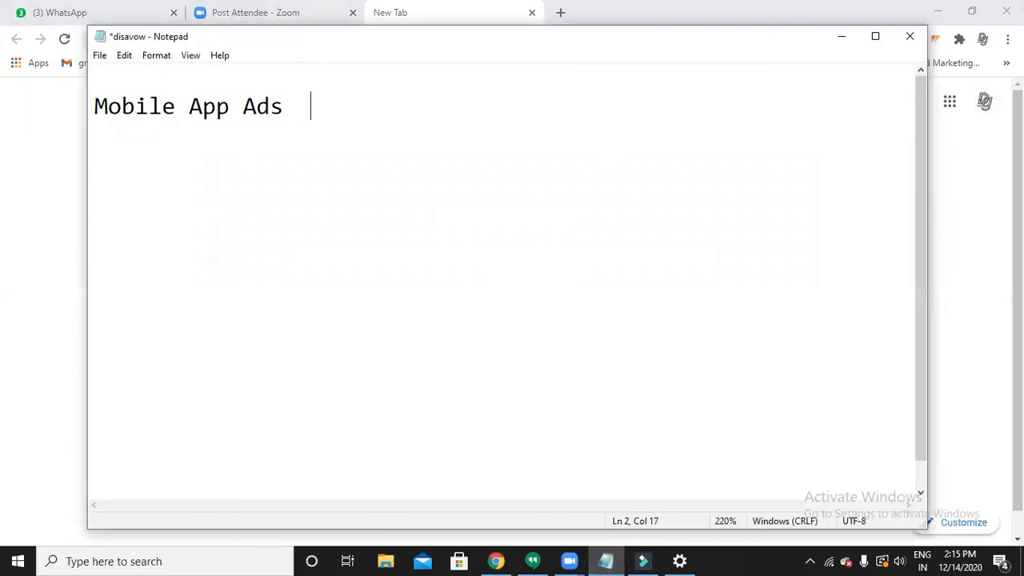
type("SERP")
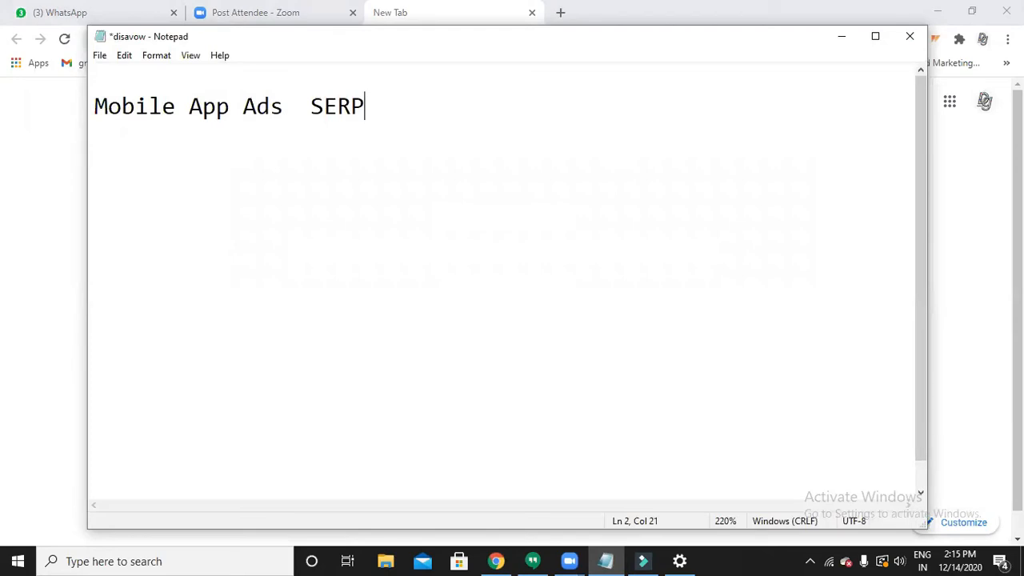
type("/webs")
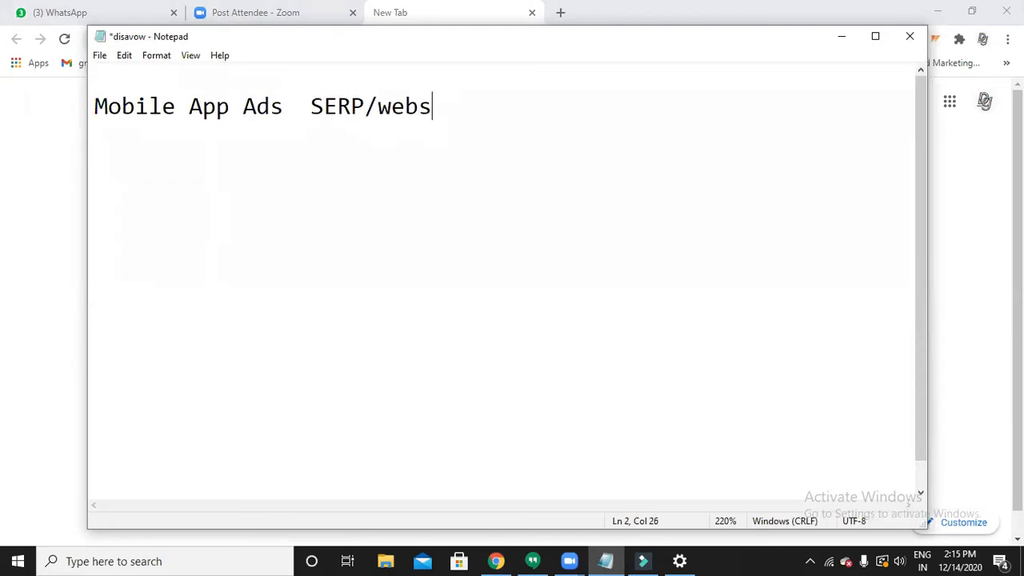
type("/y")
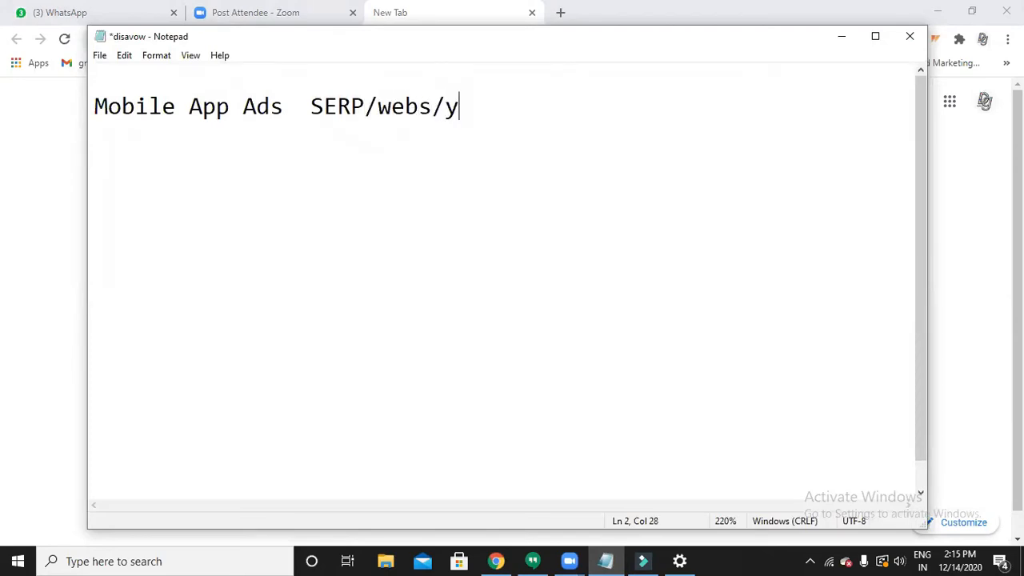
type("ou/")
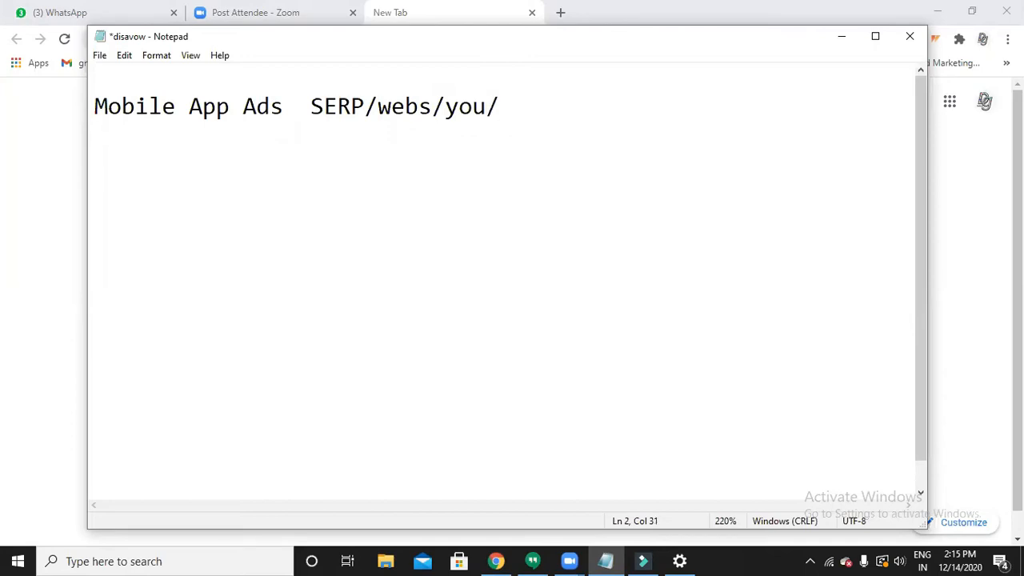
type("playst")
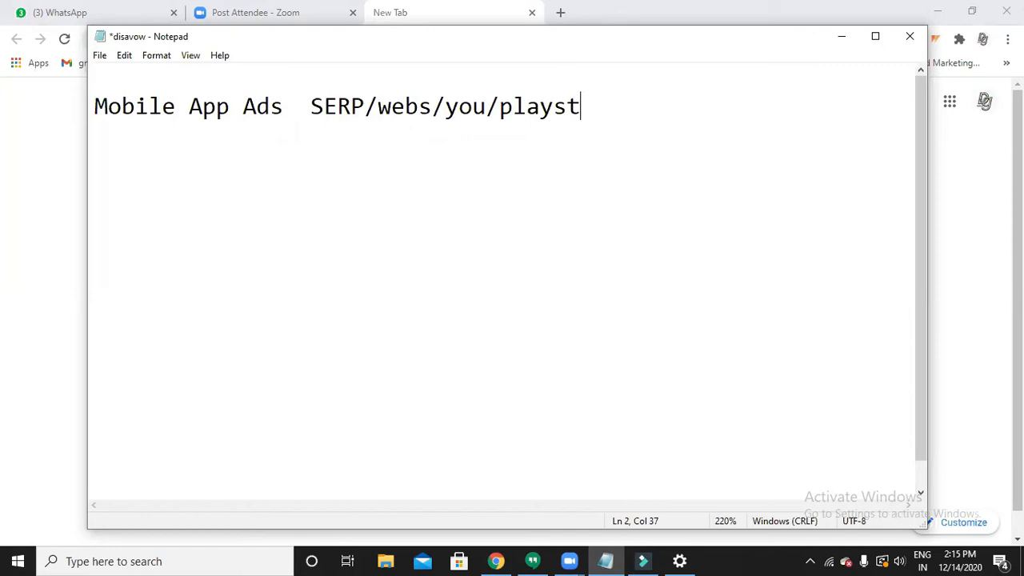
type("ore")
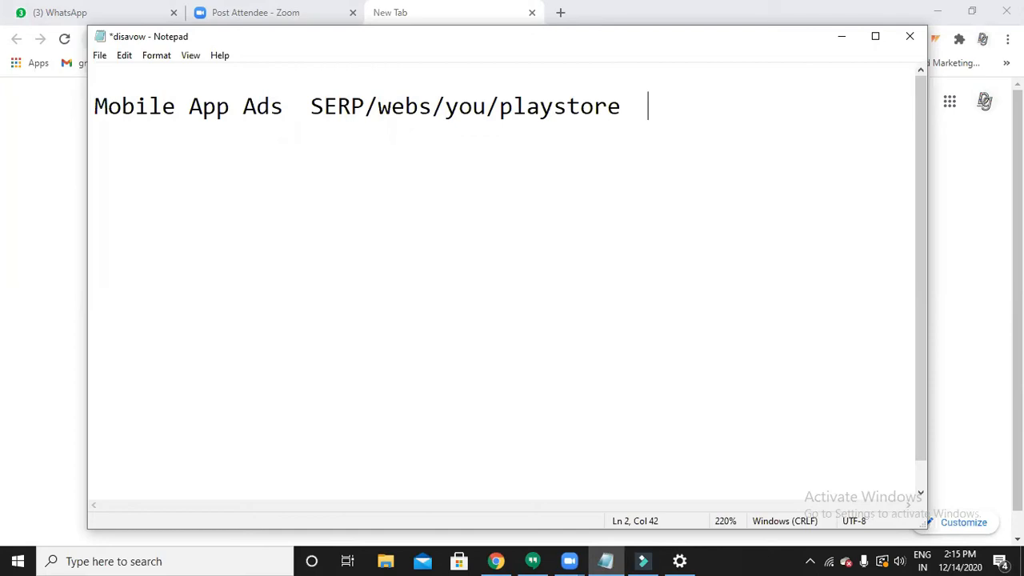
type("\"  \"")
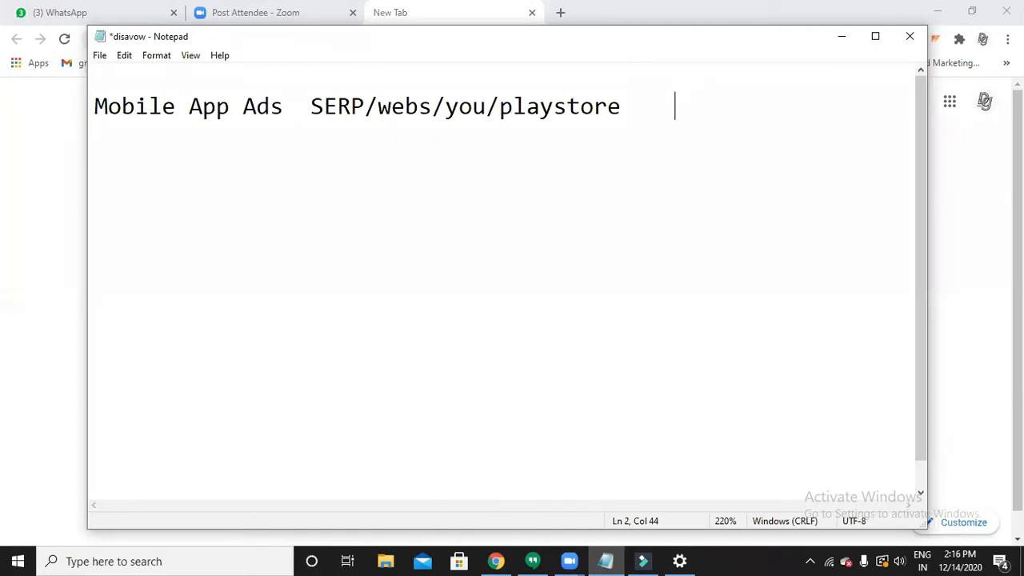
- Add 'CPI' pricing and begin the formats with 'Text', correcting 'Test'
type("CP")
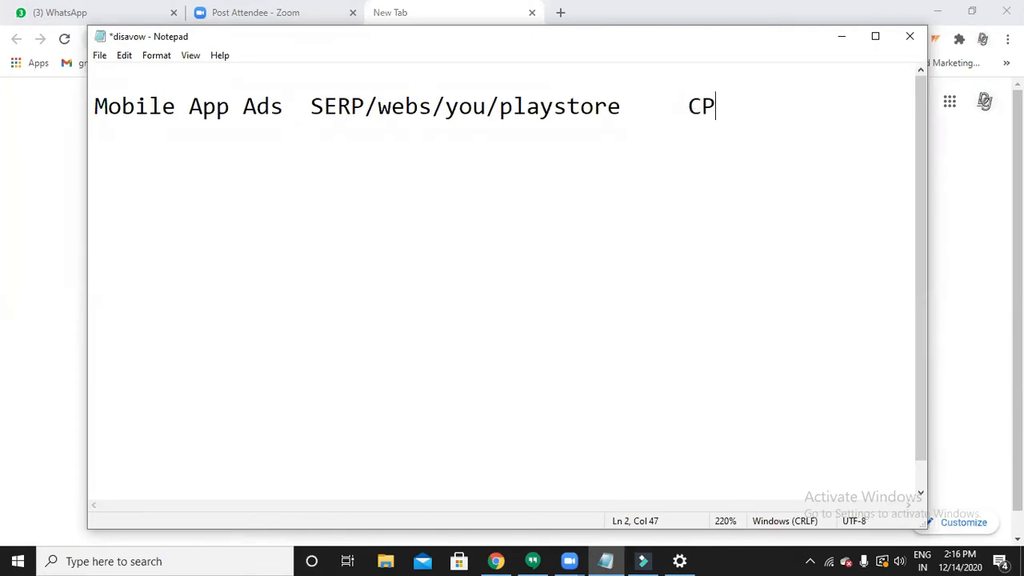
type("I")
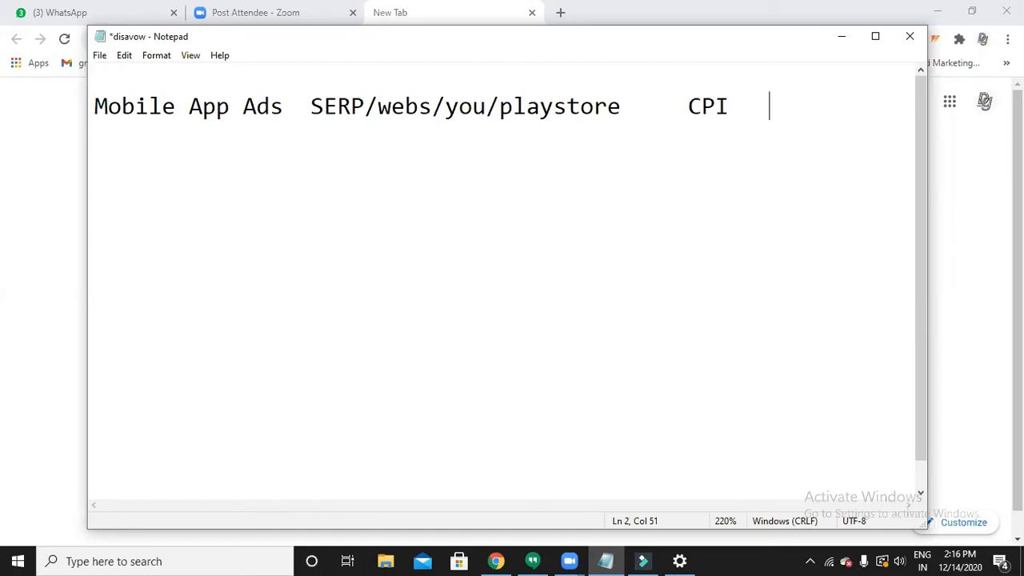
type("T")
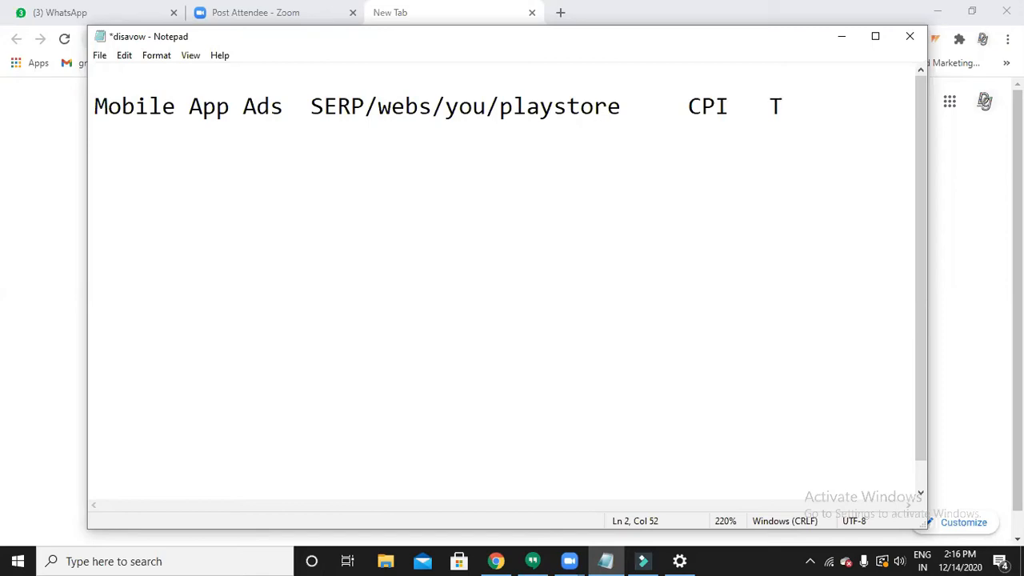
type("est")
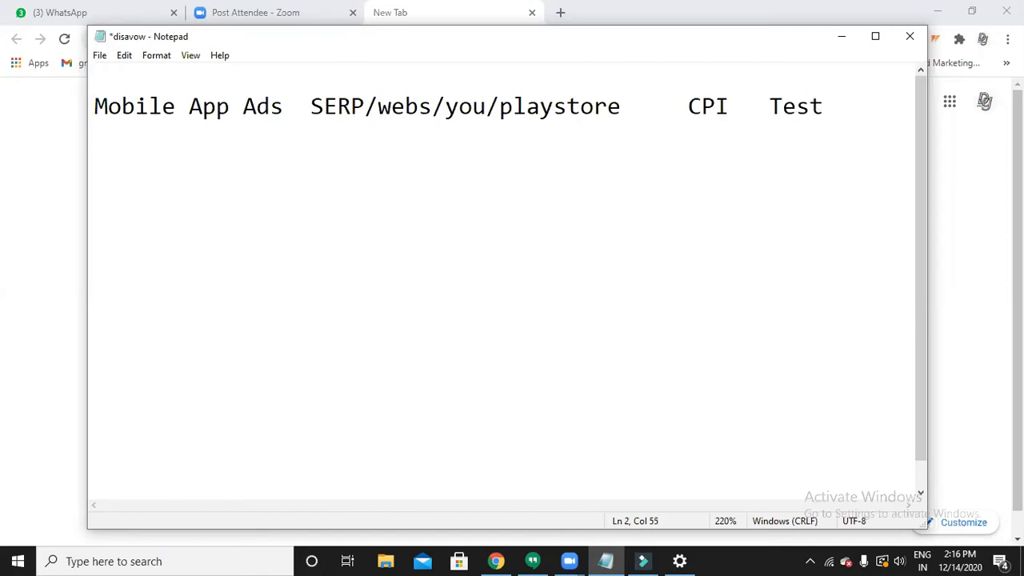
type("Text")
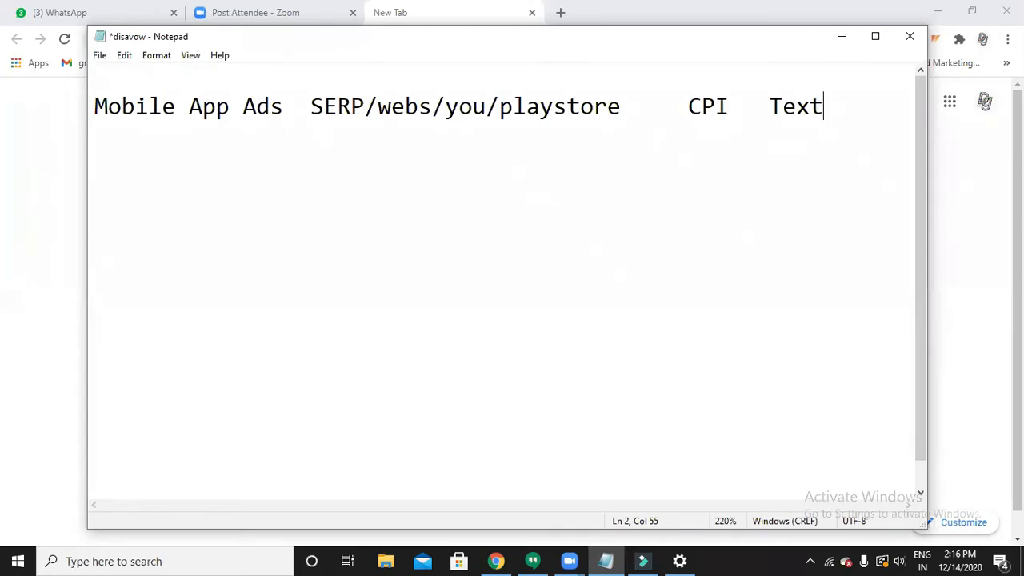
- Complete the formats as 'Text/images/banner/video' and start new lines below
type("/")
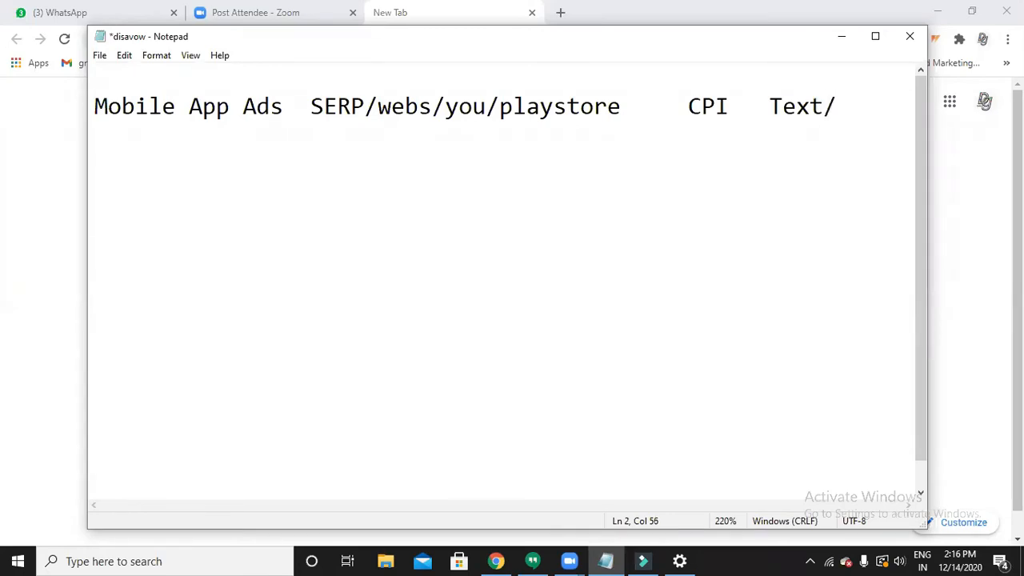
type("images")
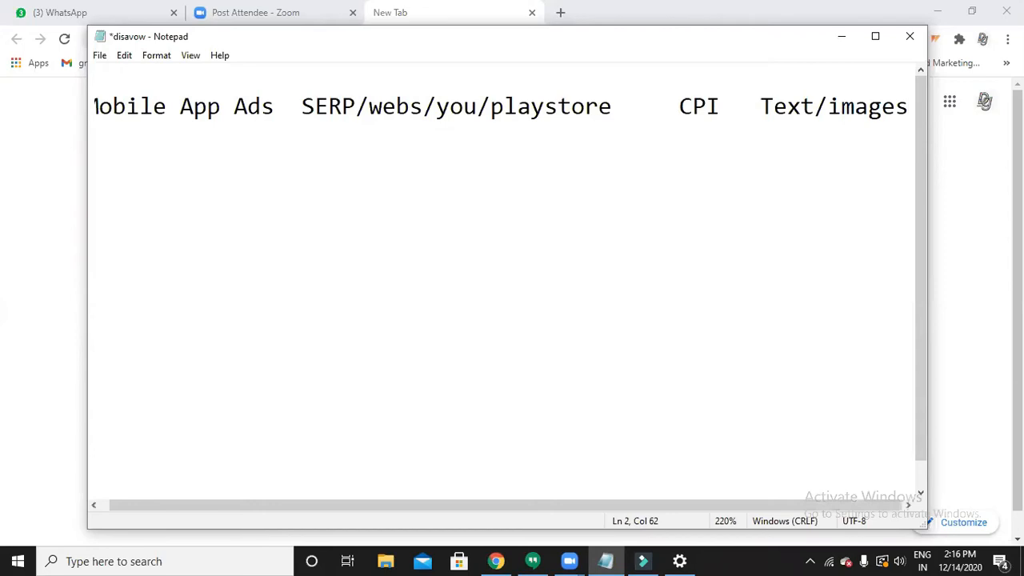
type("/")
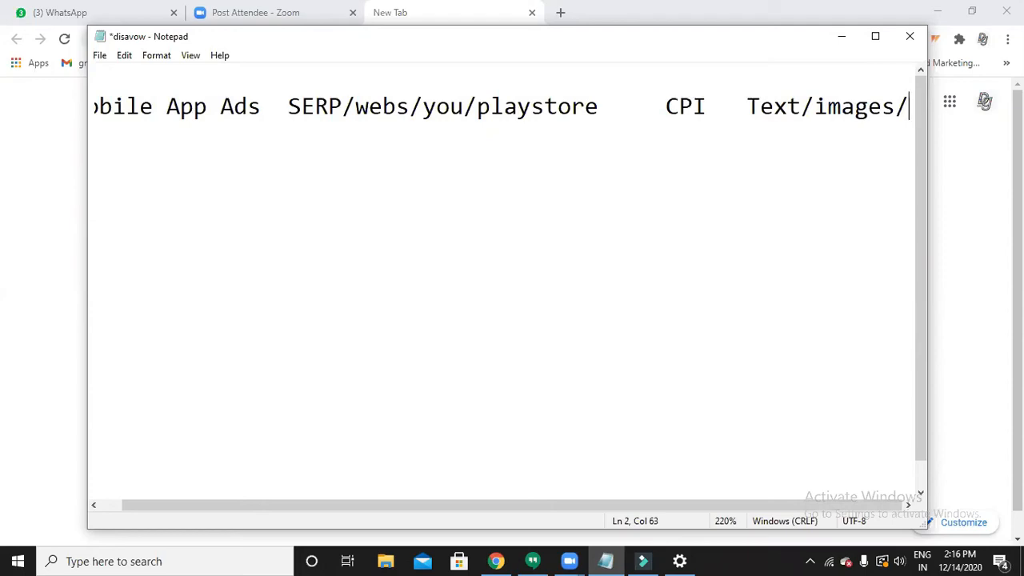
type("banner/video")
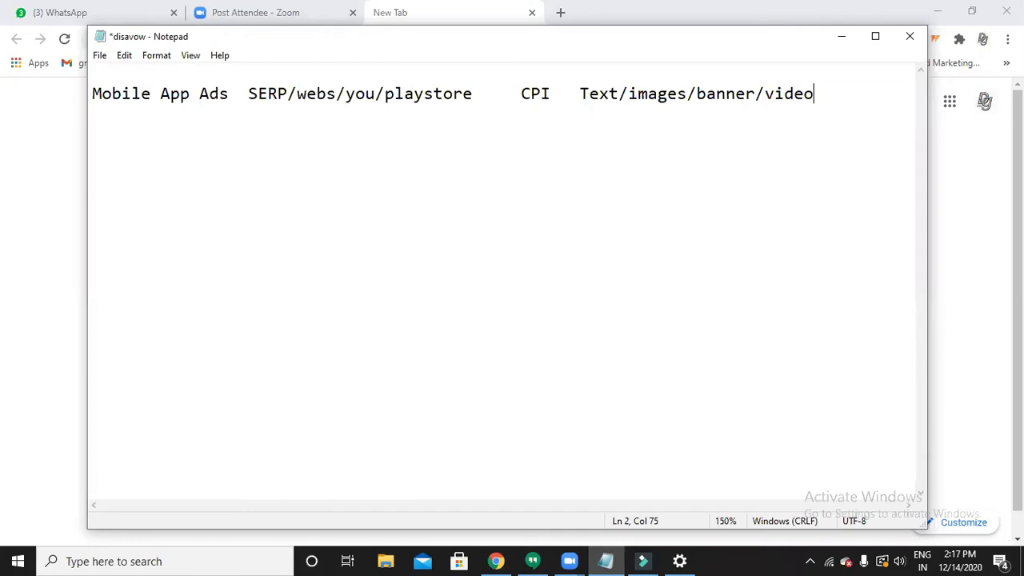
key("Enter")
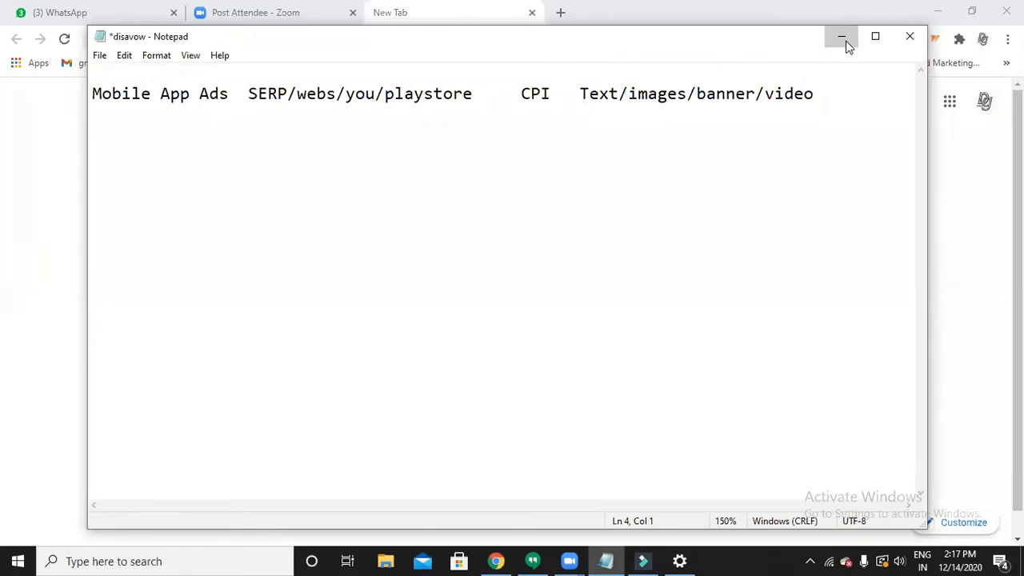
- Minimize Notepad and start a new campaign from the Google Ads Campaigns overview
left_click(840, 37)
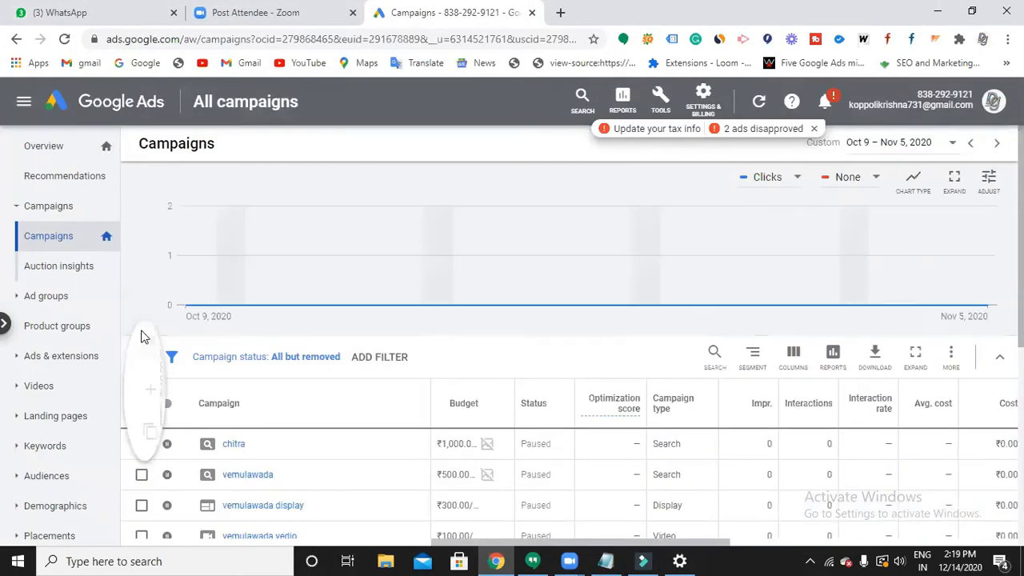
left_click(150, 391)
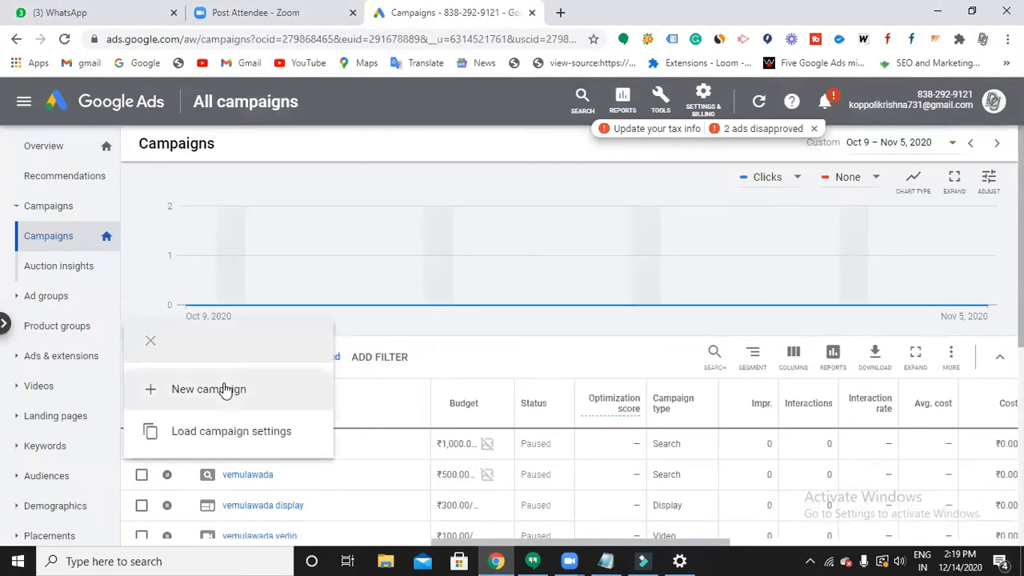
left_click(208, 388)
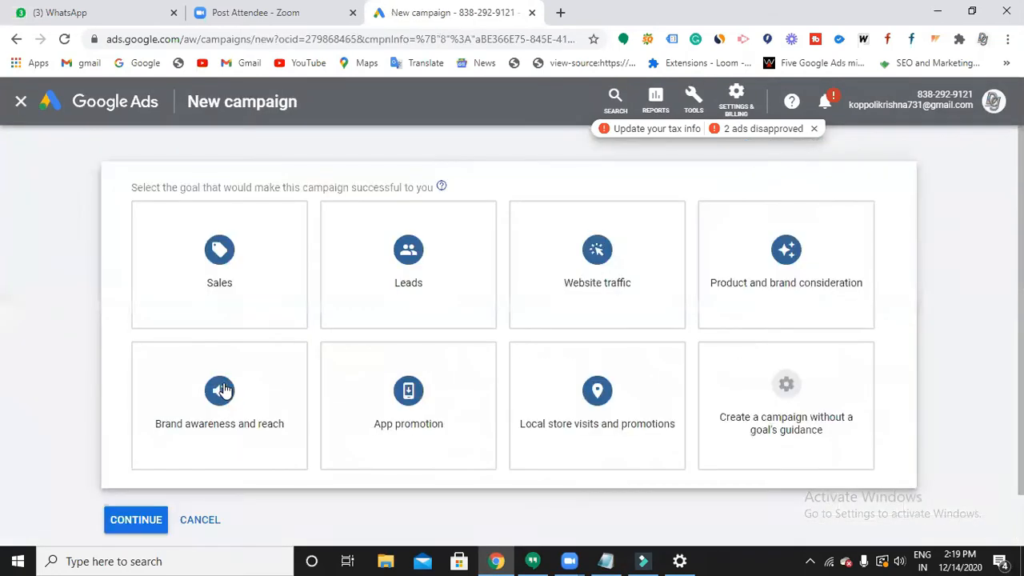
mouse_move(797, 398)
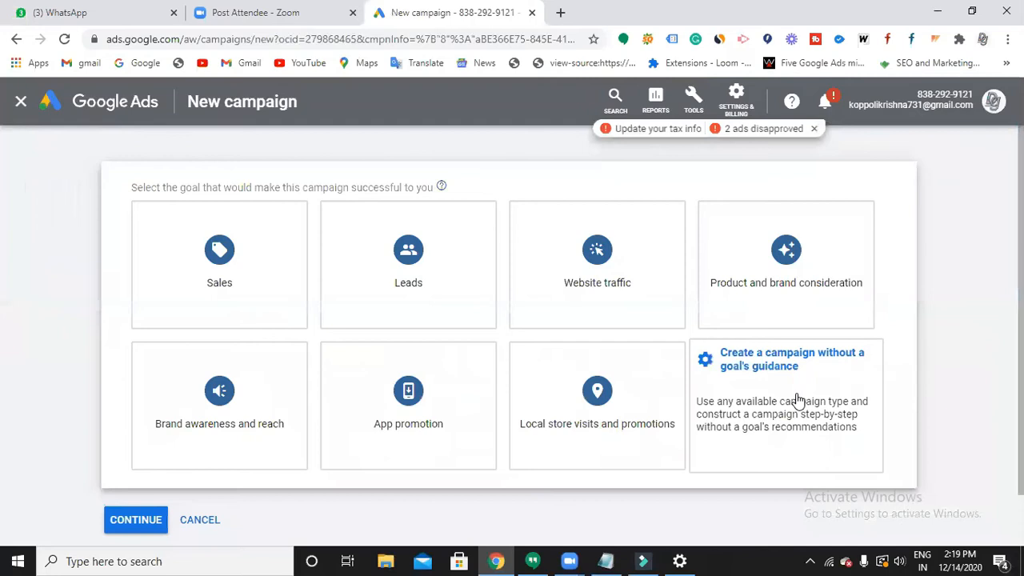
- Proceed without a goal's guidance so the campaign type choices appear
left_click(797, 400)
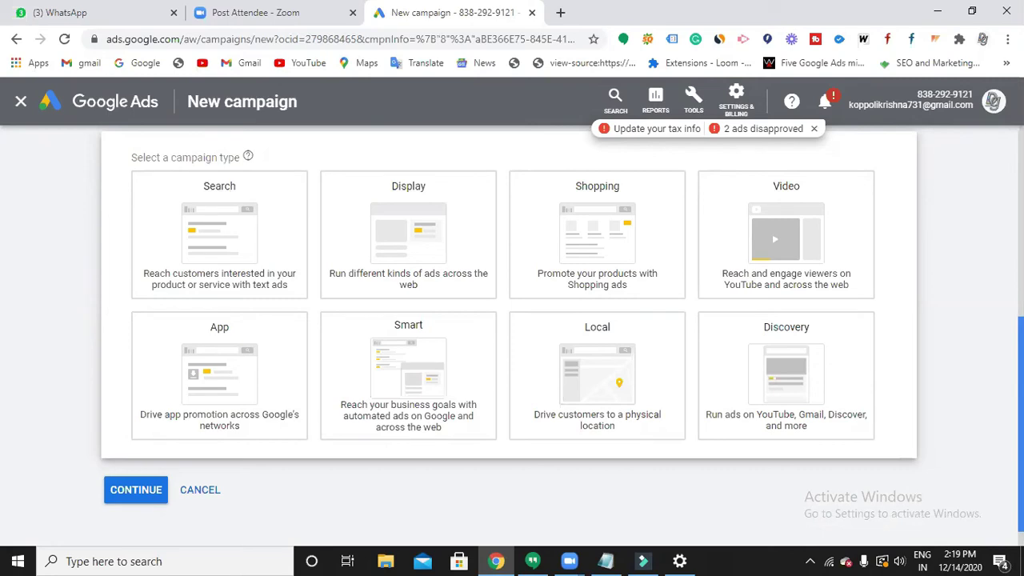
left_click(597, 375)
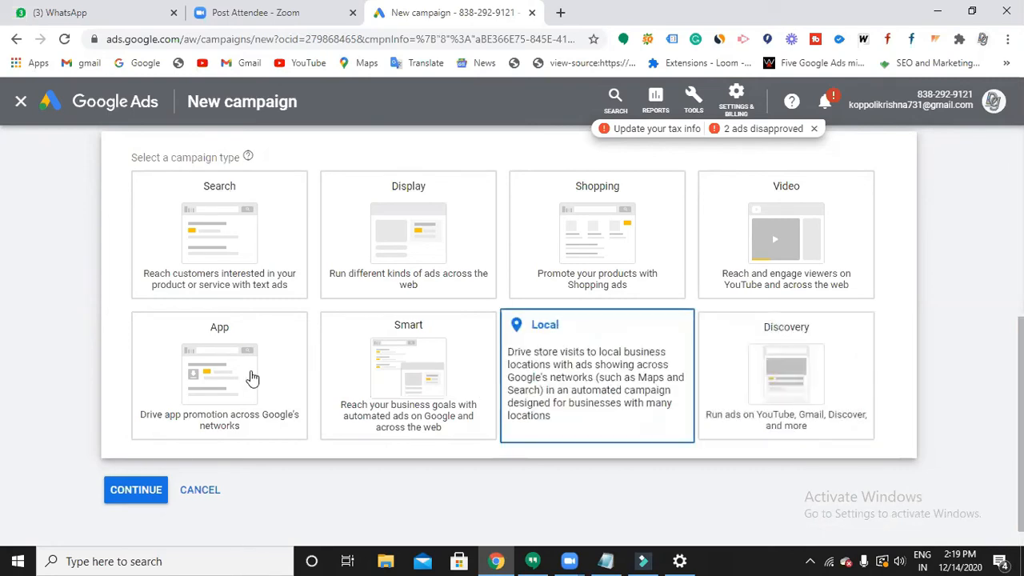
- Choose App as the campaign type with App installs as the subtype
left_click(219, 371)
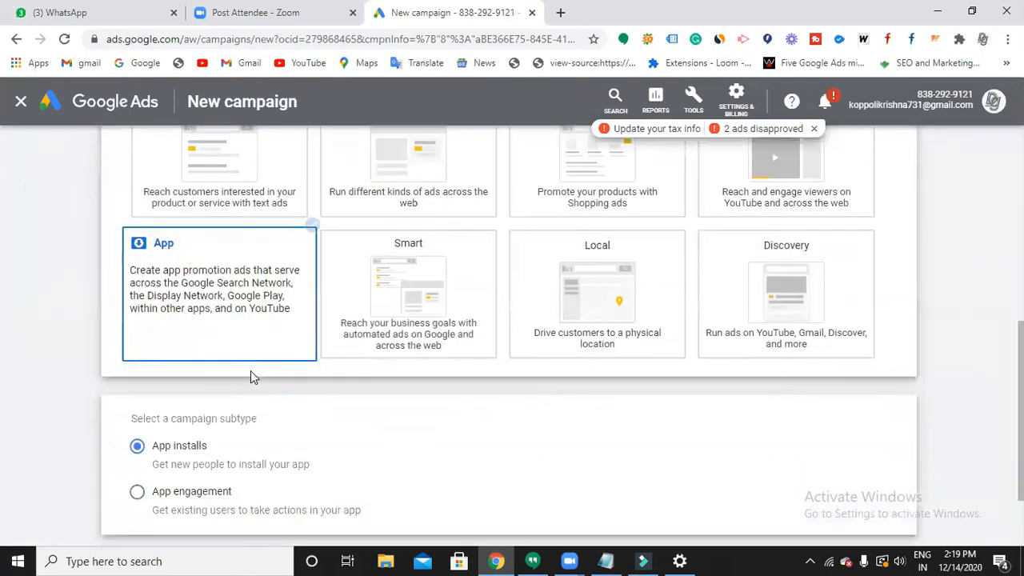
scroll("down", 3)
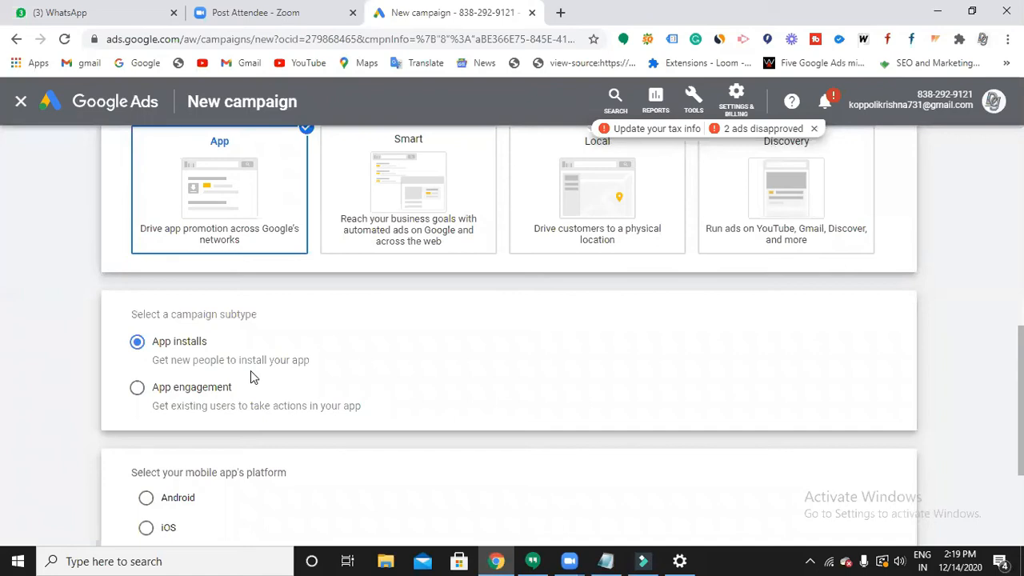
scroll("down", 3)
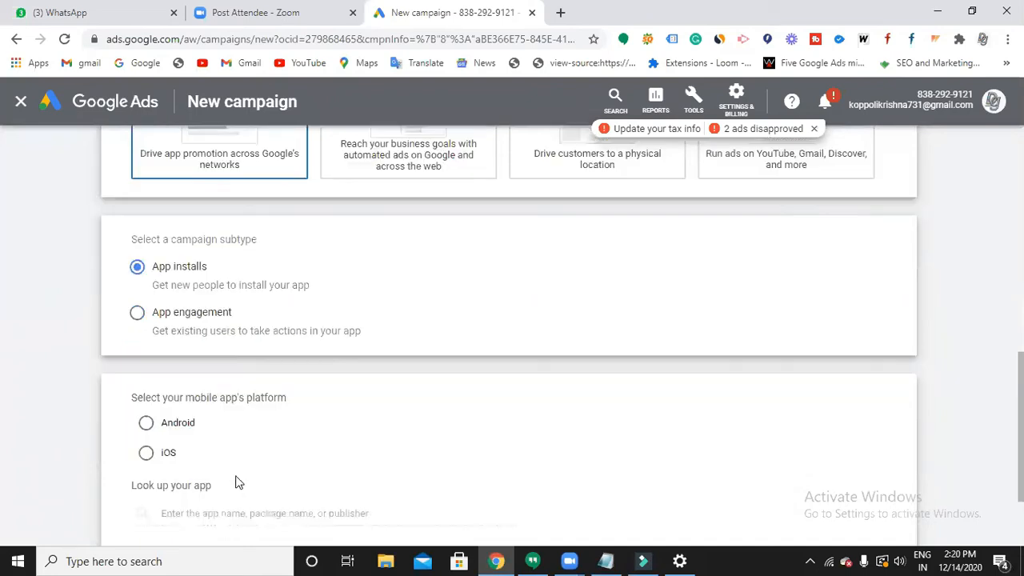
- Target Android and look up the app to promote by searching 'hea'
scroll("down", 3)
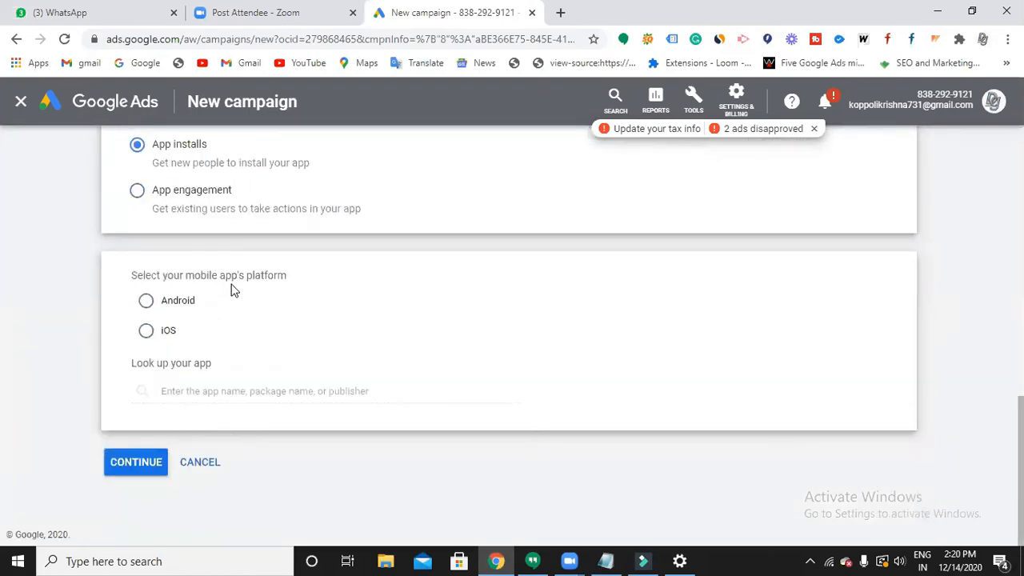
mouse_move(182, 320)
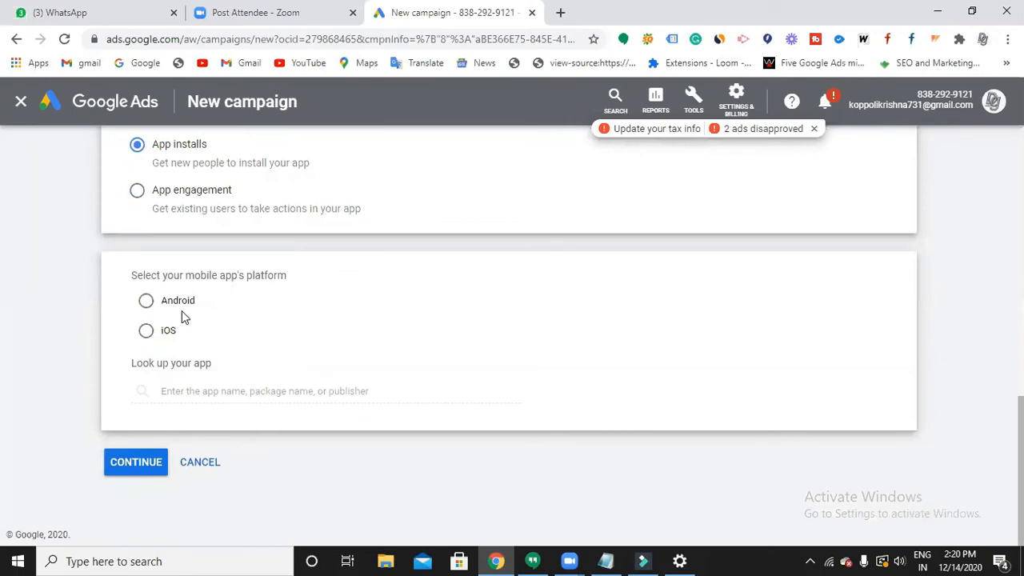
left_click(147, 300)
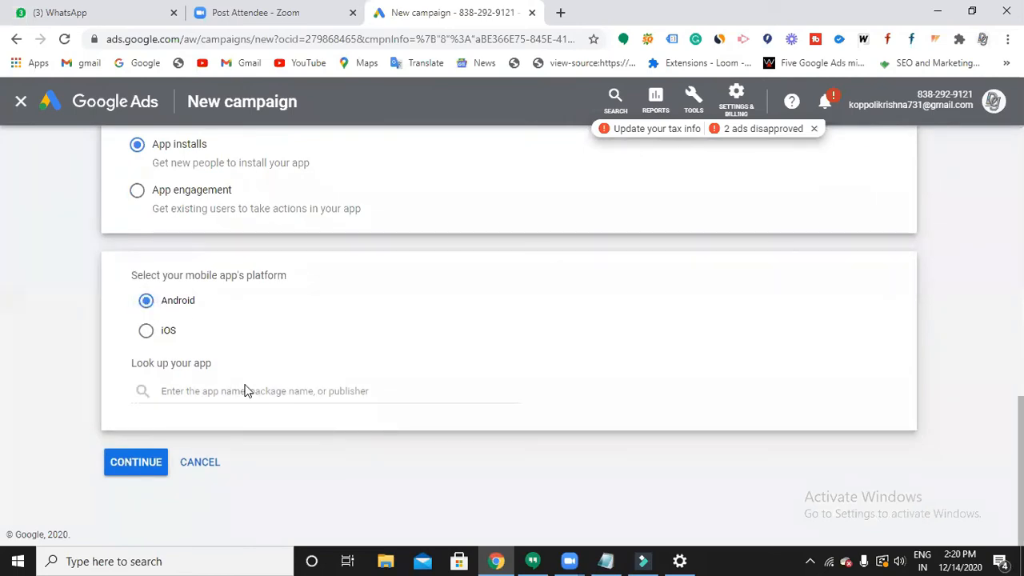
left_click(264, 391)
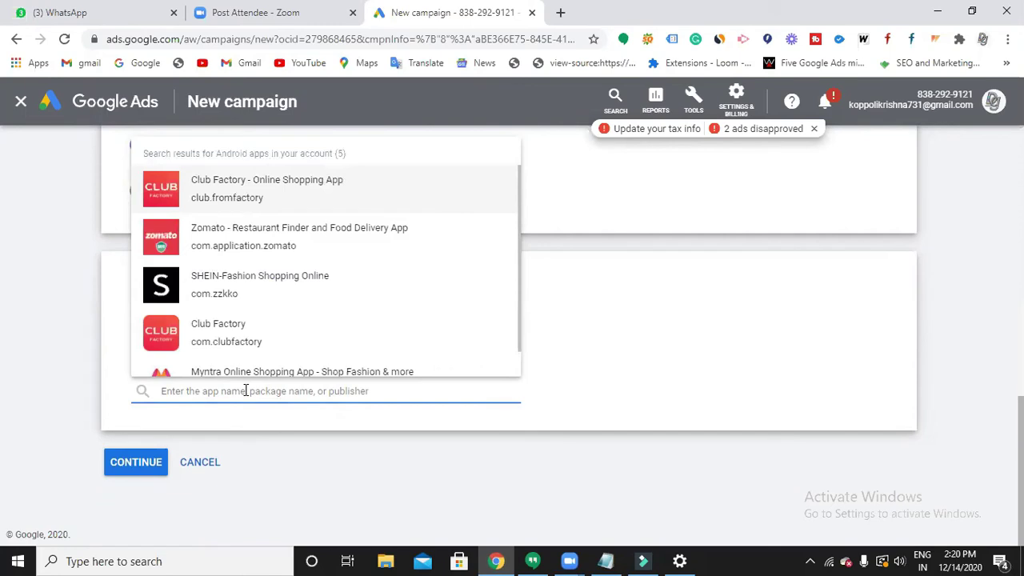
mouse_move(276, 350)
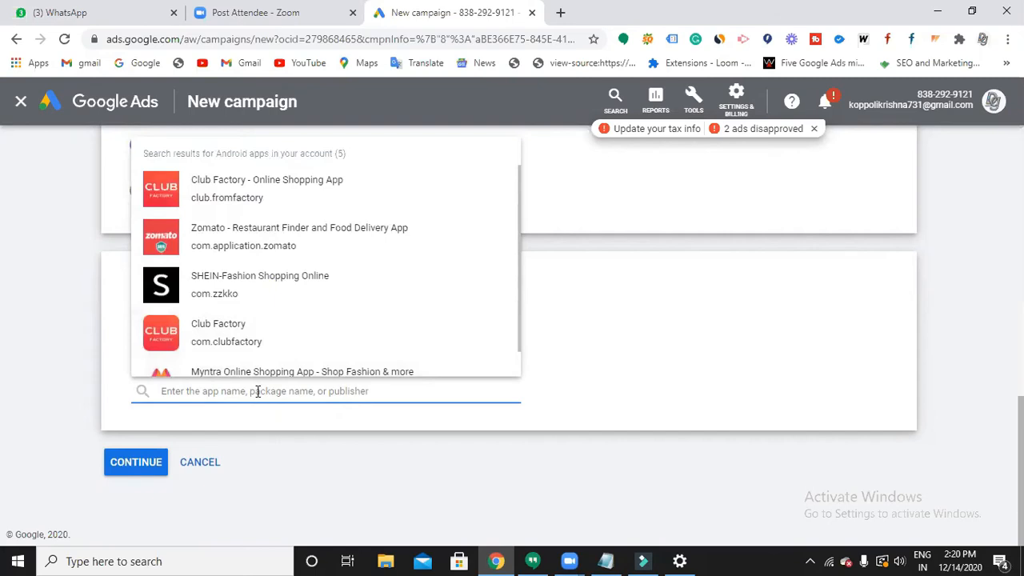
type("health")
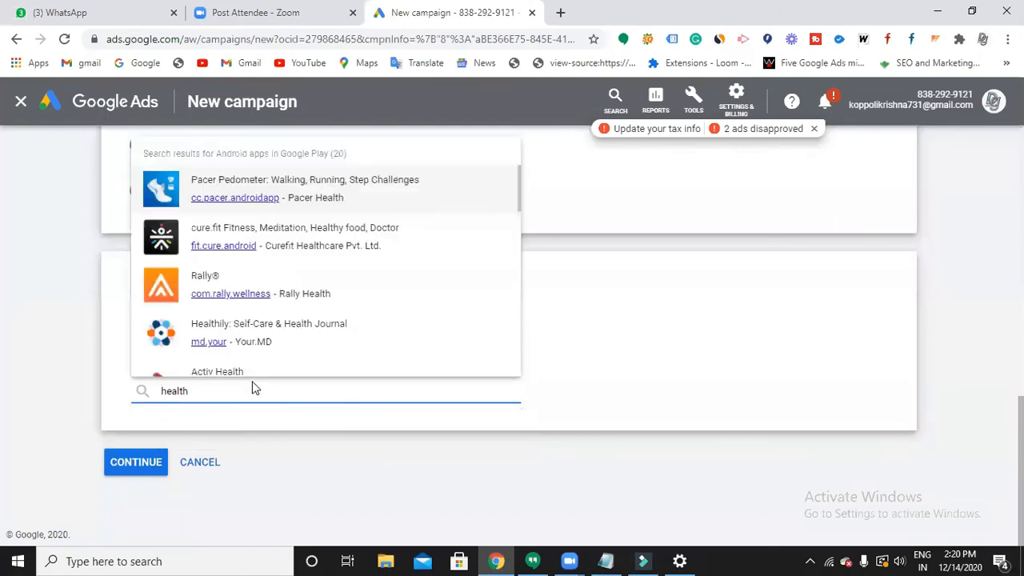
mouse_move(330, 237)
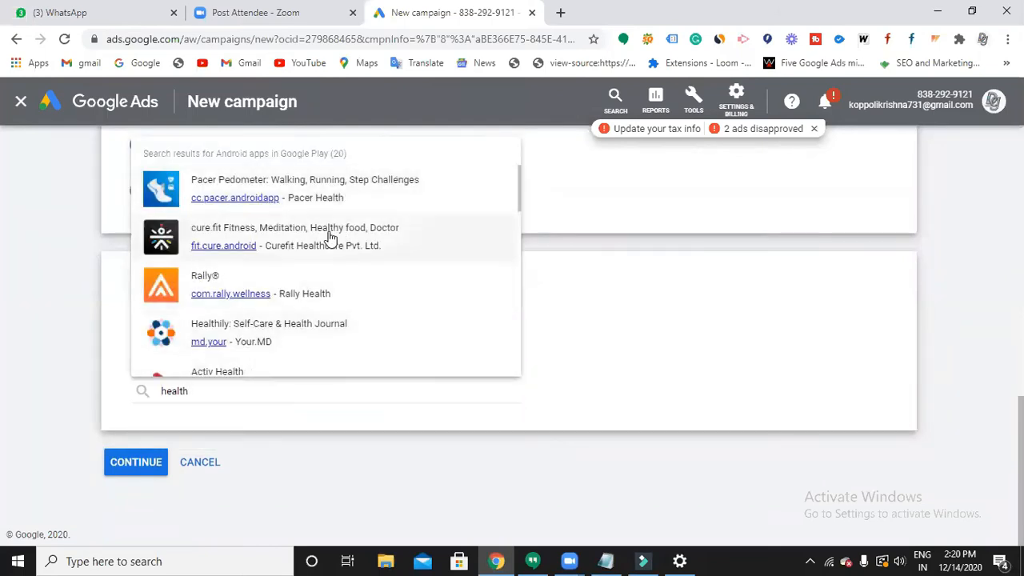
- Select the cure.fit fitness app and continue to the campaign settings
left_click(294, 236)
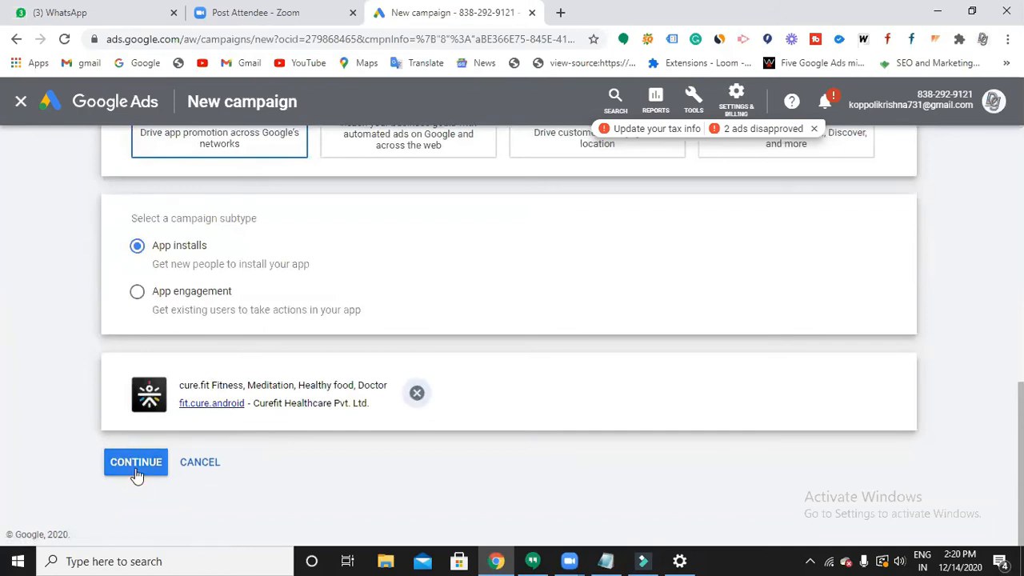
left_click(134, 463)
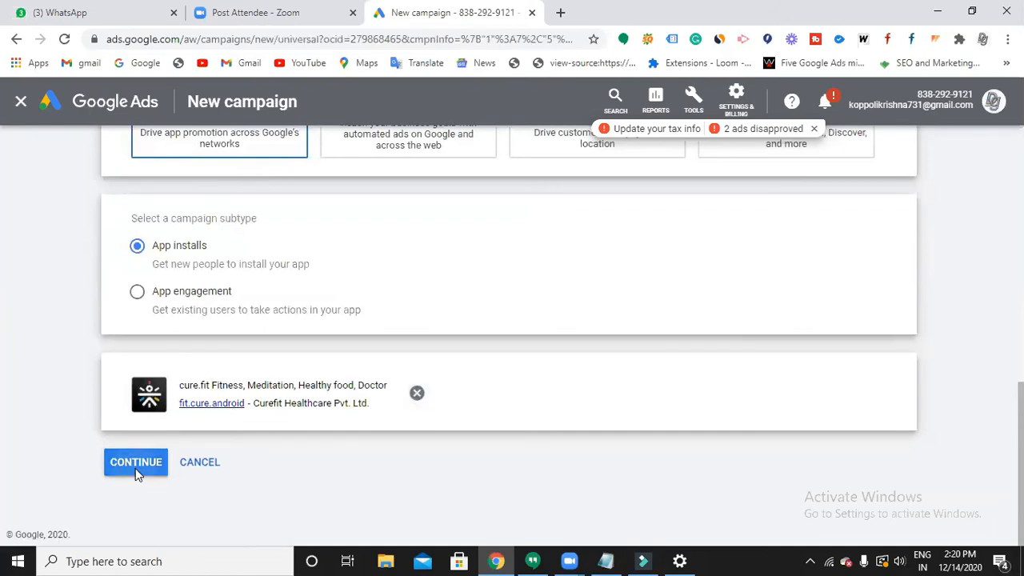
left_click(135, 462)
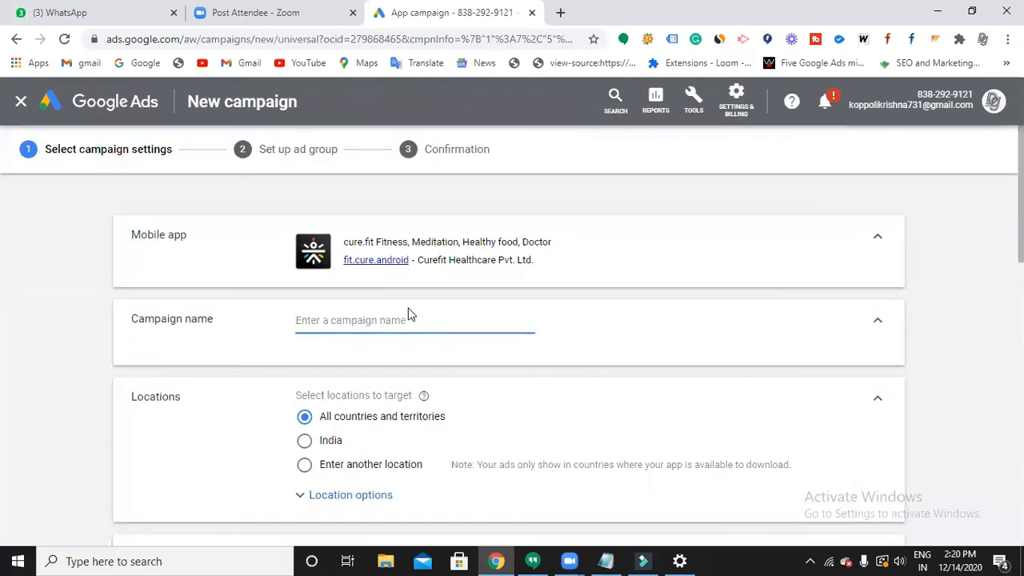
- Name the campaign 'mobile app'
type("mobile")
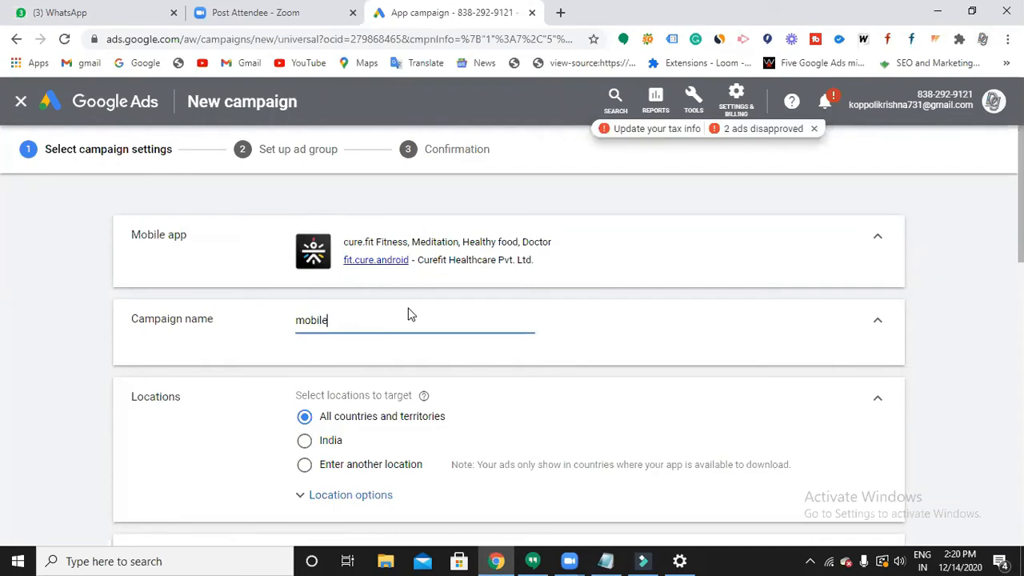
type("app")
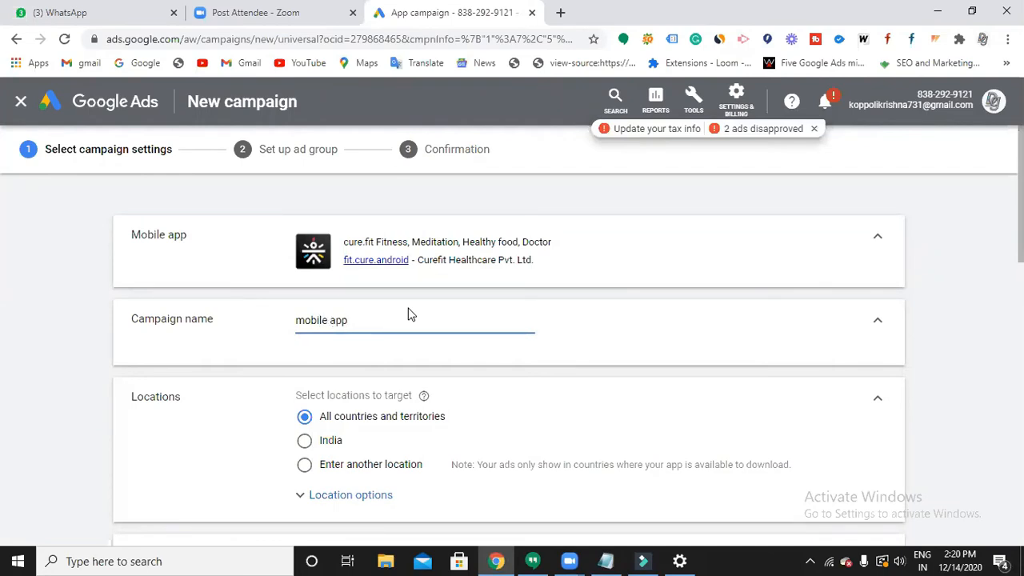
scroll("down", 3)
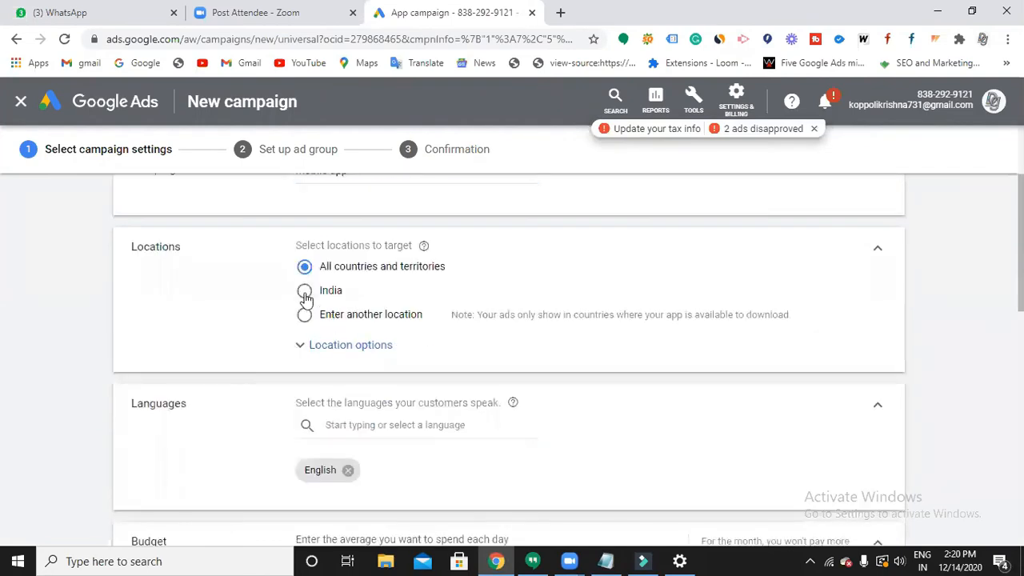
scroll("down", 3)
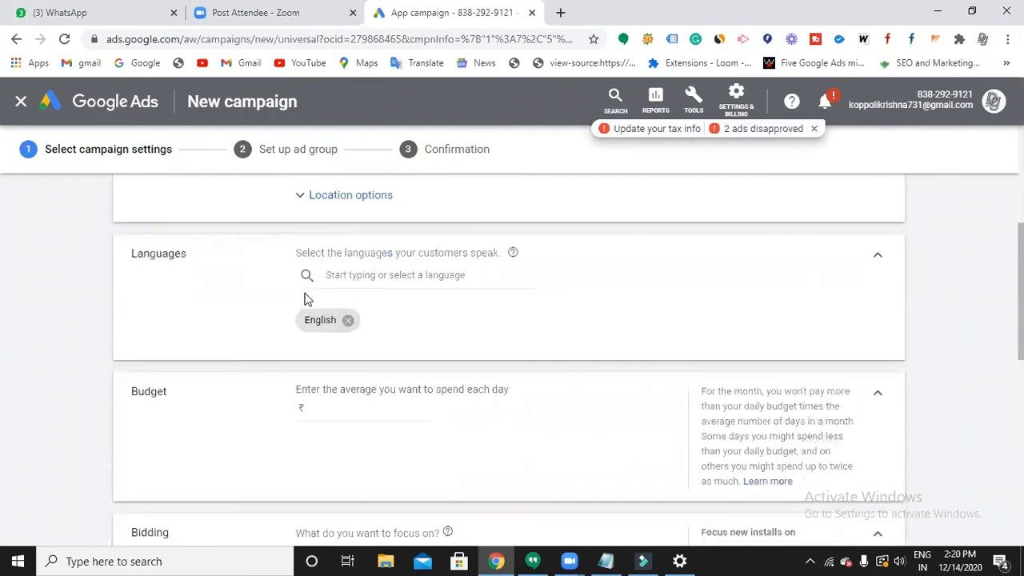
scroll("down", 3)
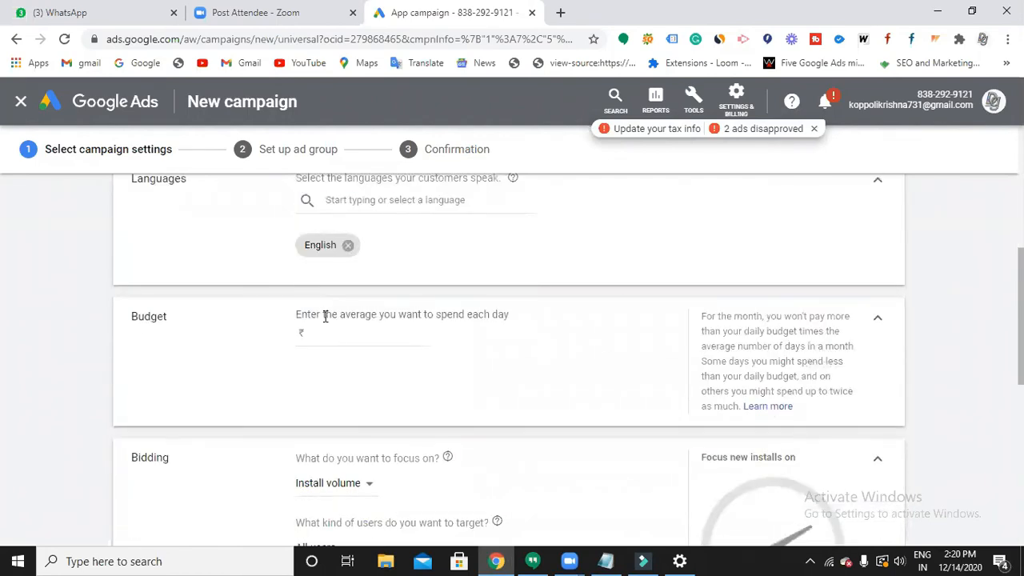
- Set the average daily budget to ₹2000
left_click(333, 333)
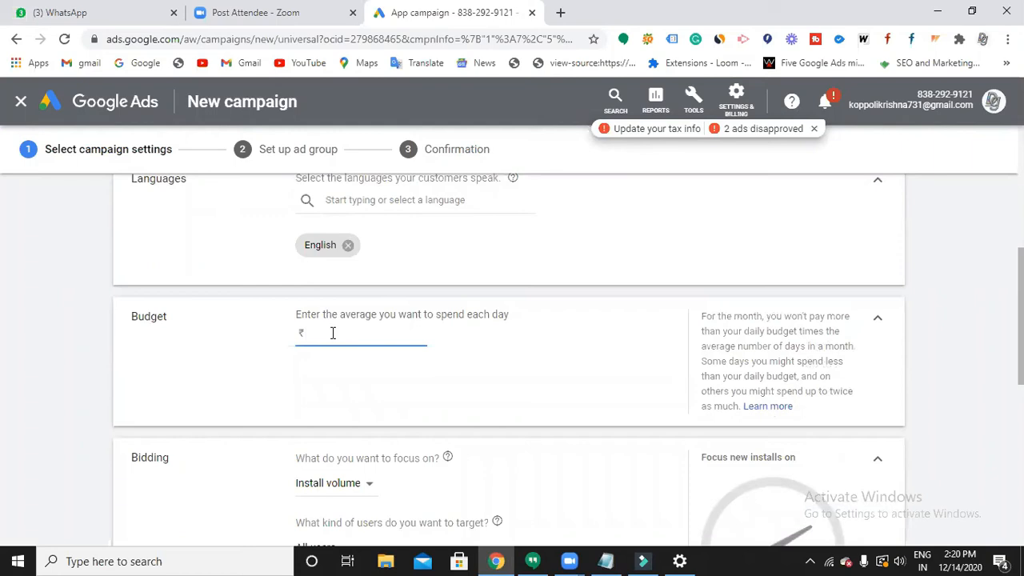
type("2000")
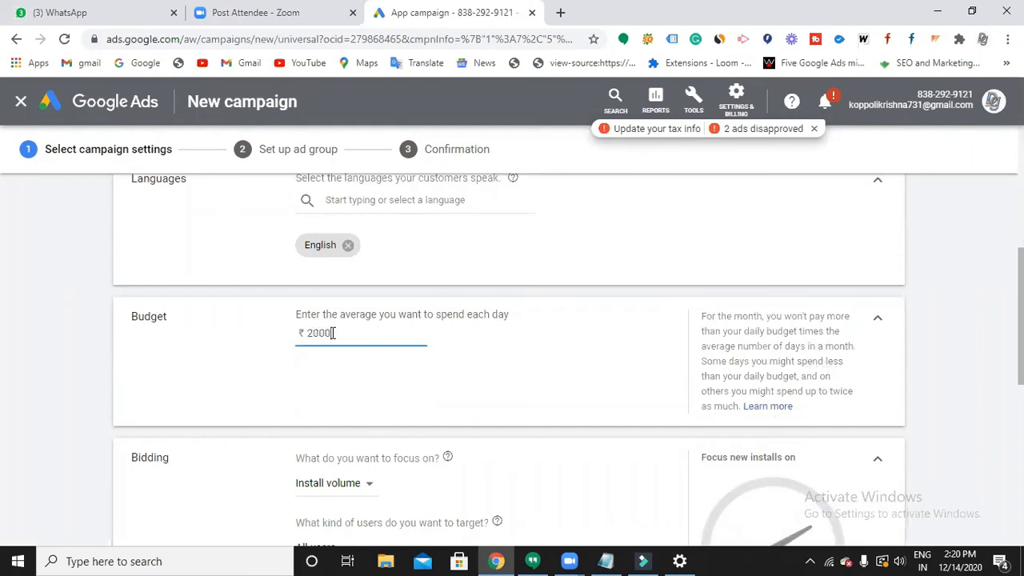
scroll("down", 3)
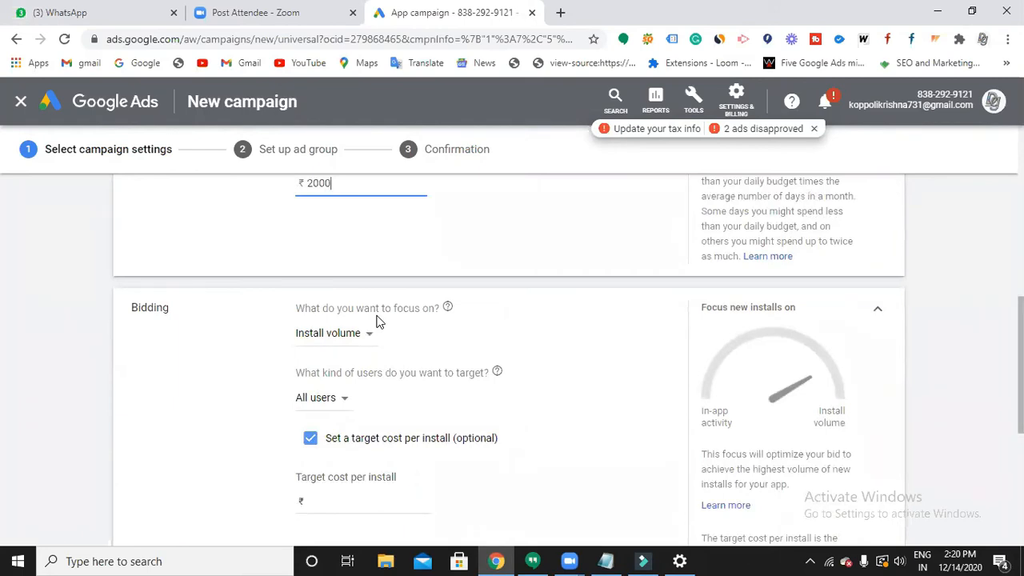
- Set the target cost per install to ₹100 in the Bidding section
scroll("down", 3)
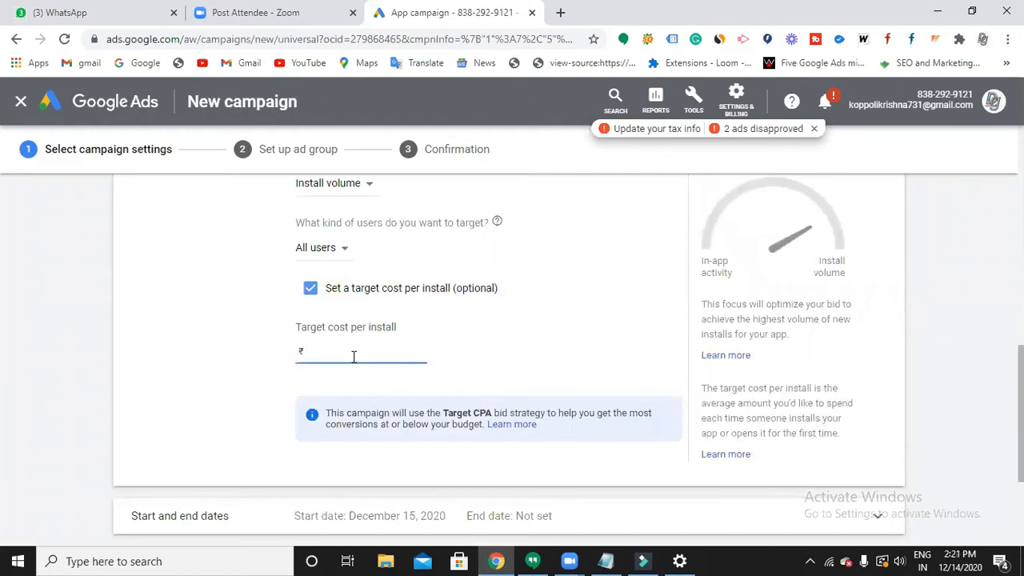
left_click(352, 354)
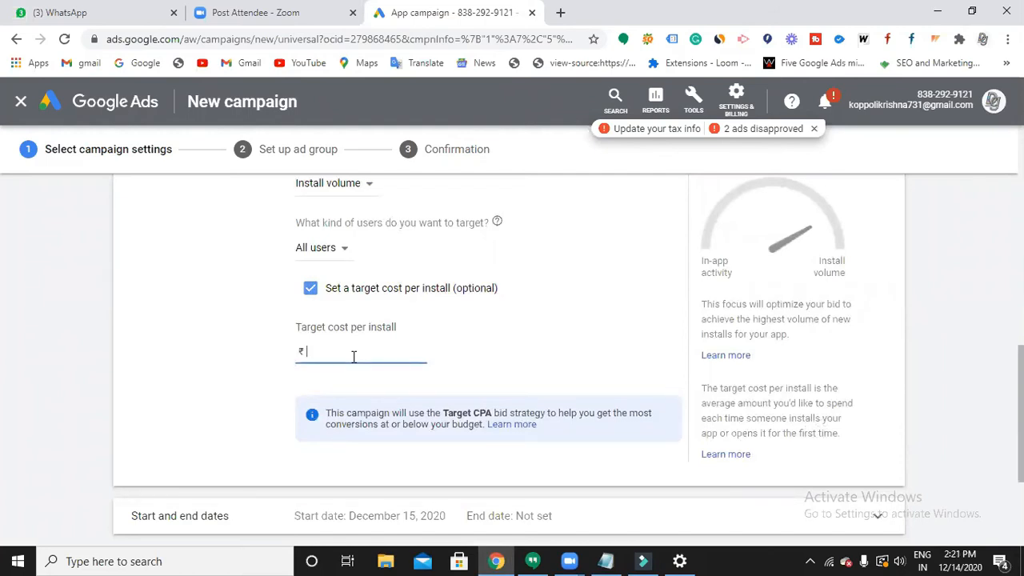
type("10")
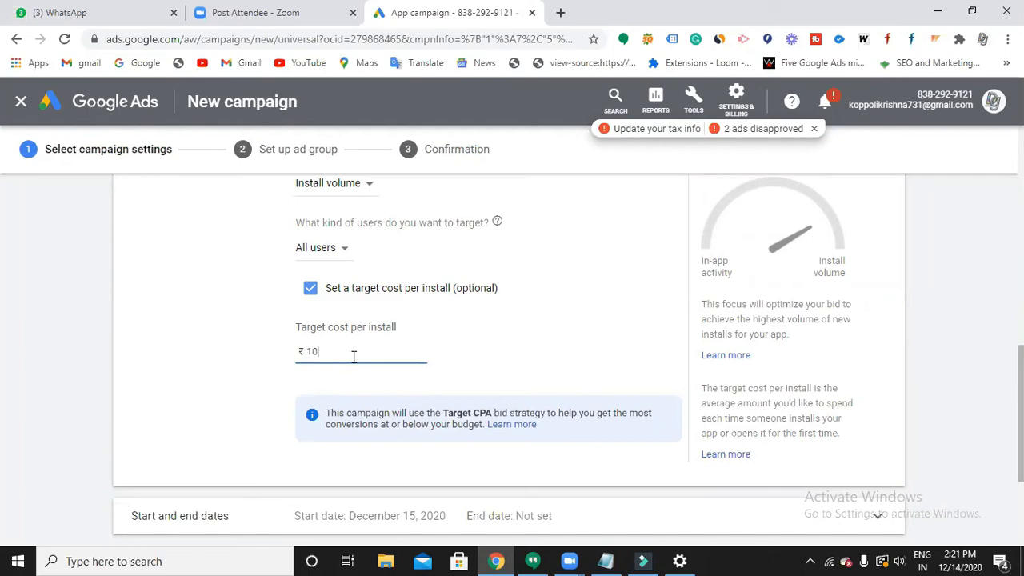
type("0")
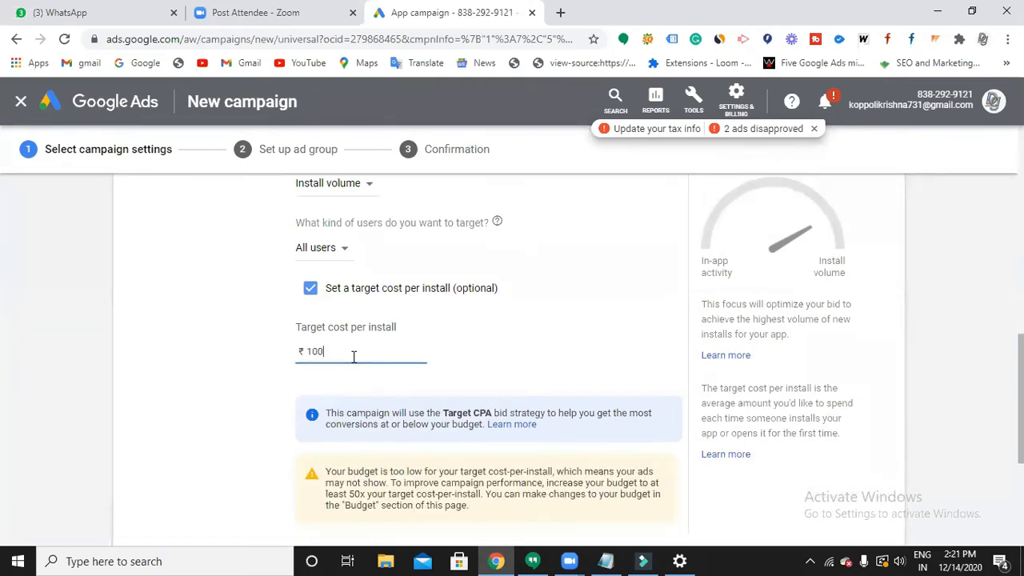
- Check the start and end dates (December 15, 2020, no end date) and save the campaign settings
scroll("down", 3)
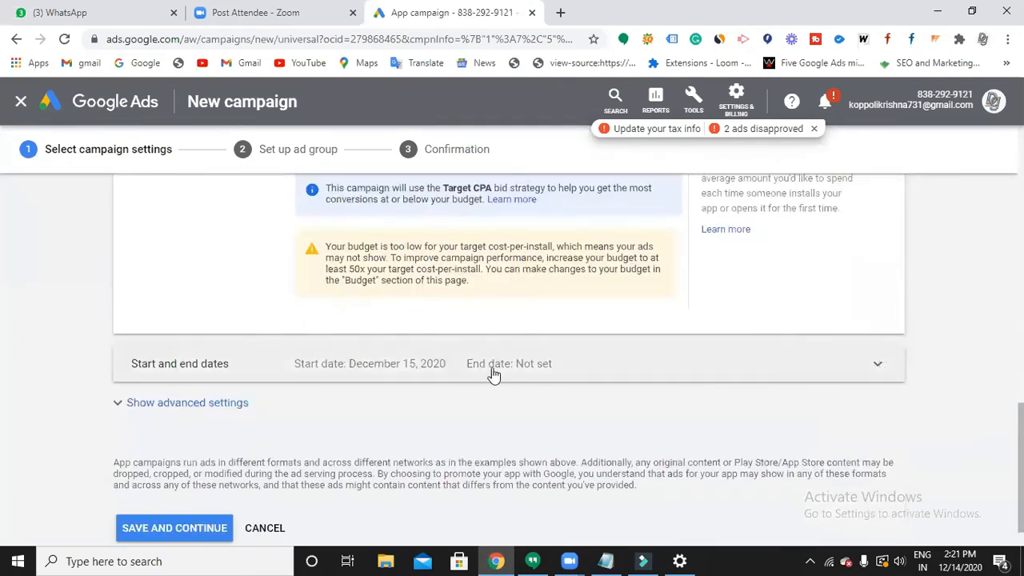
left_click(493, 363)
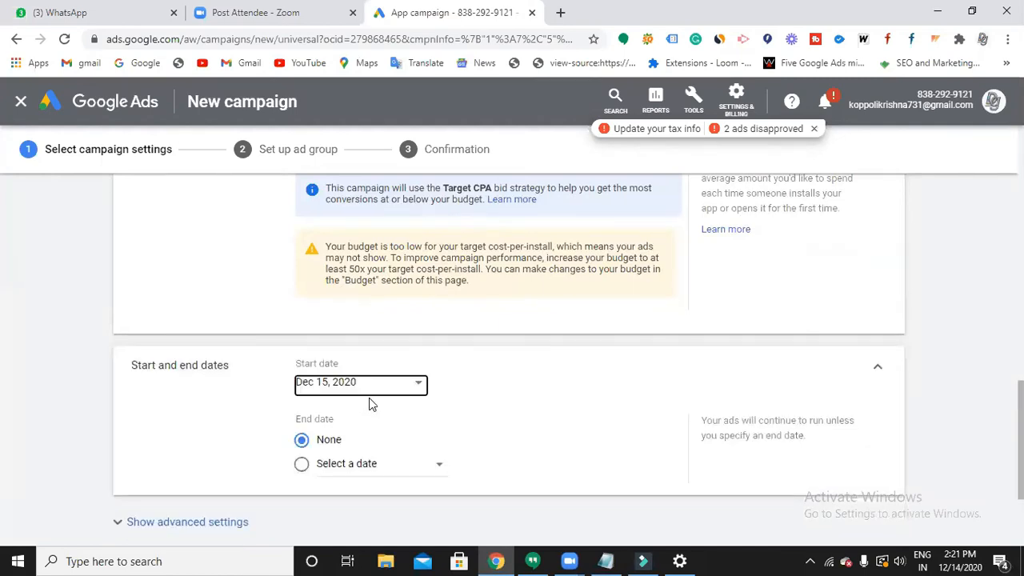
scroll("down", 3)
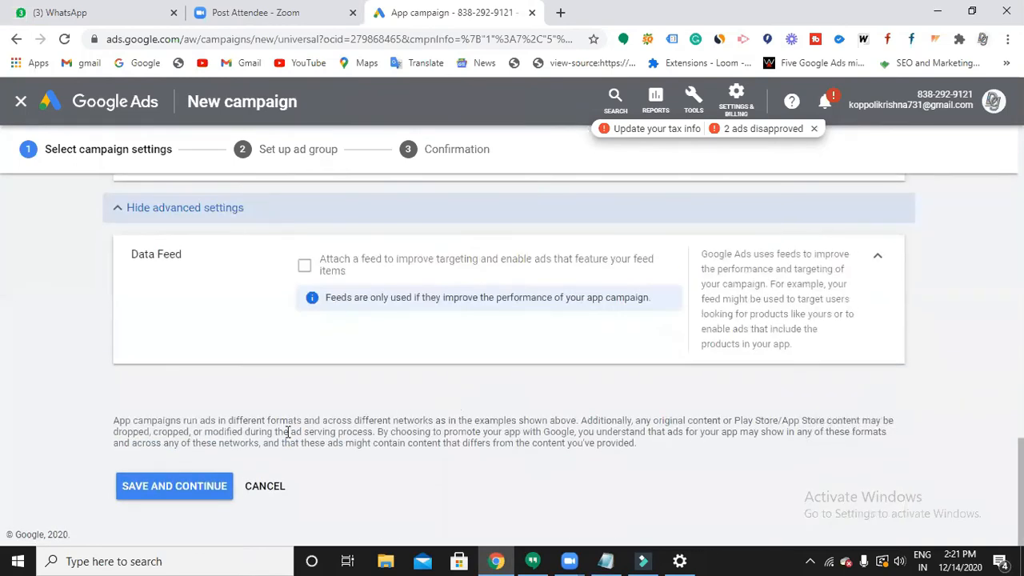
left_click(173, 487)
type("A")
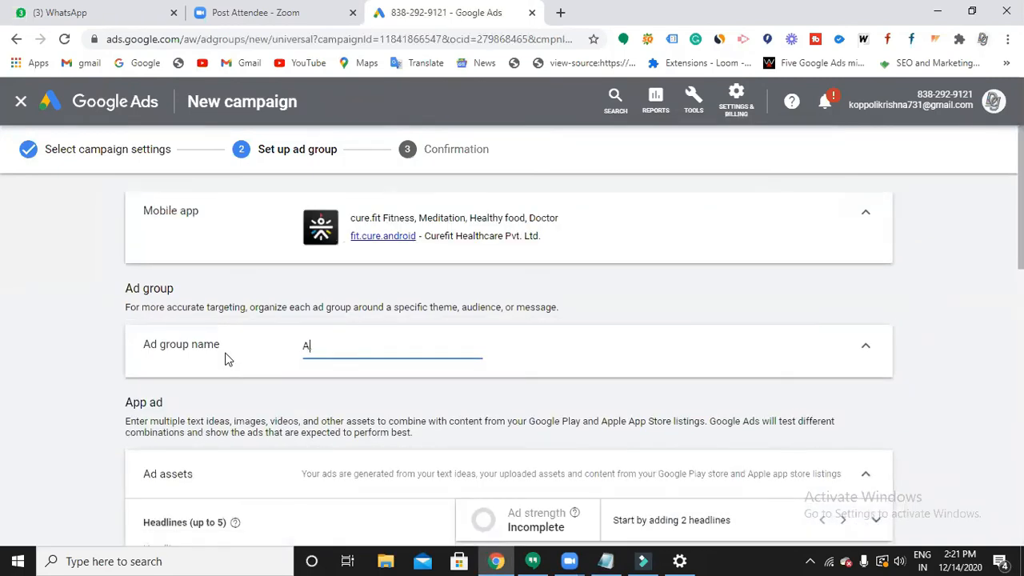
- Name the ad group 'ma ad' and move down to the first Headline field in Ad assets
type("m")
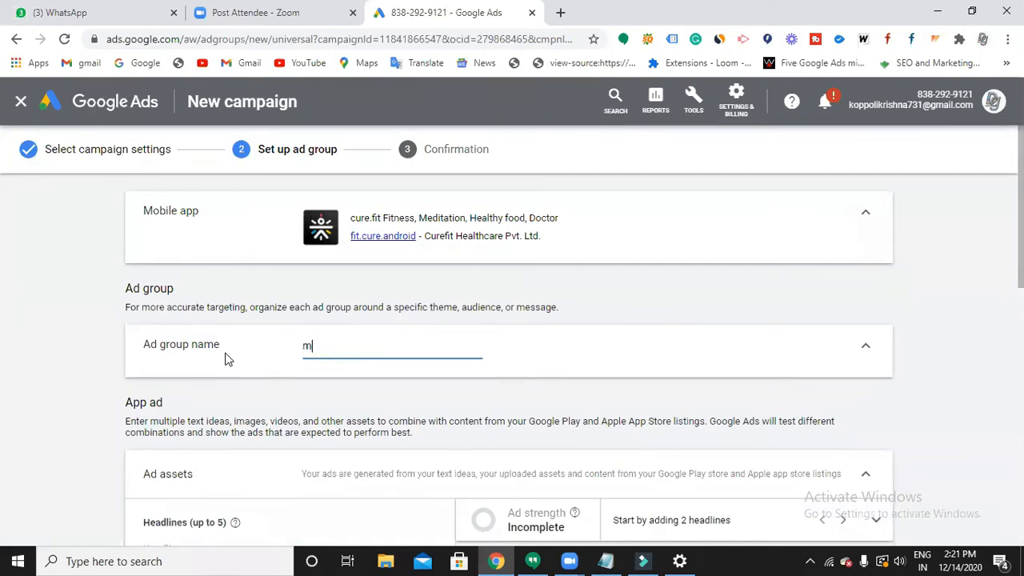
type("a ad")
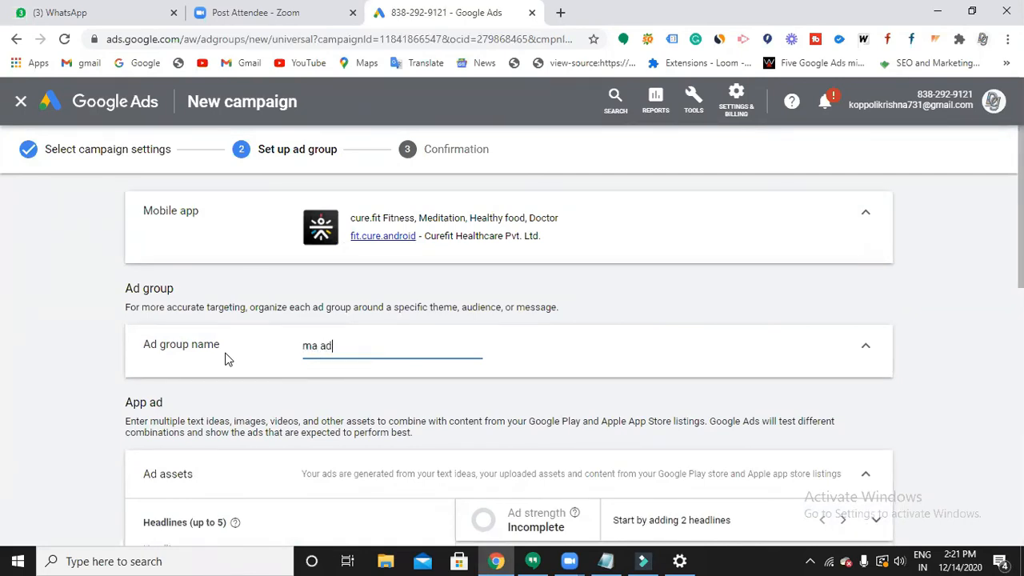
scroll("down", 3)
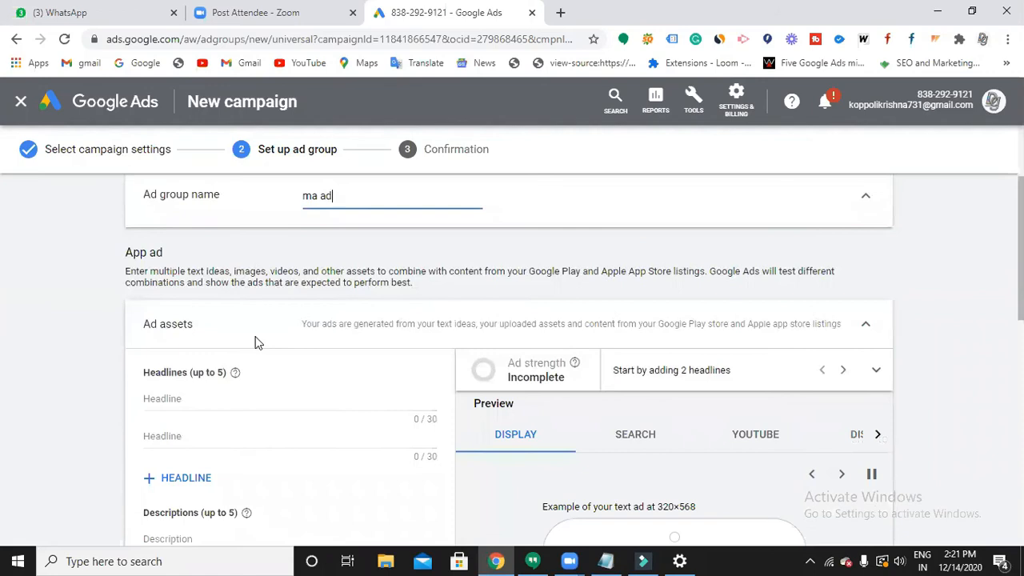
scroll("down", 3)
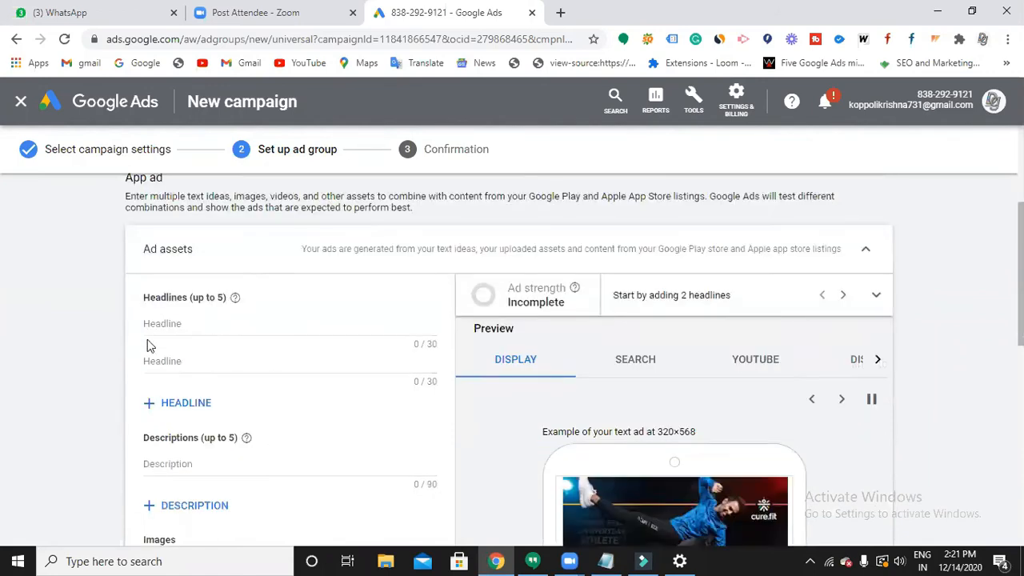
scroll("down", 3)
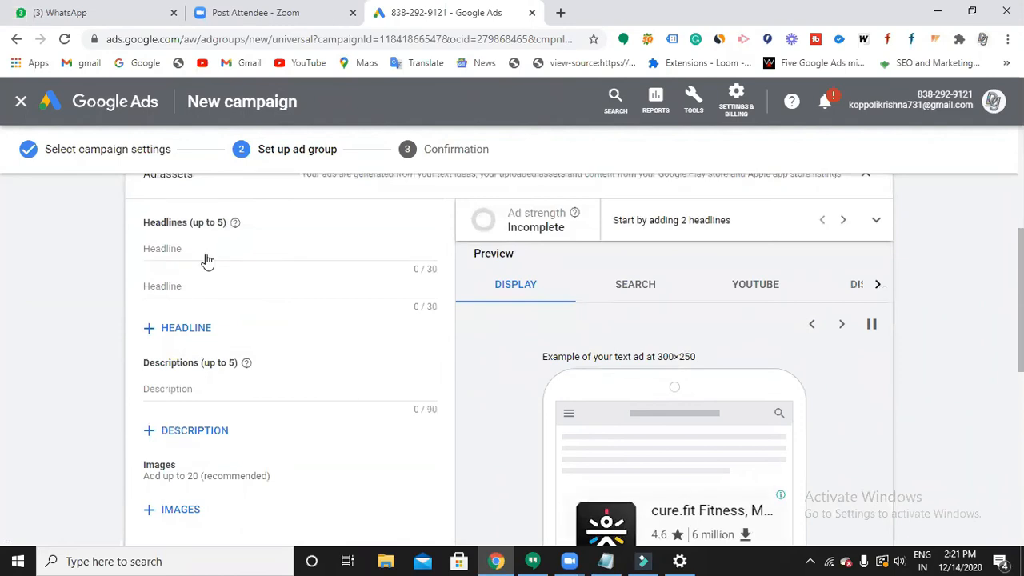
left_click(240, 248)
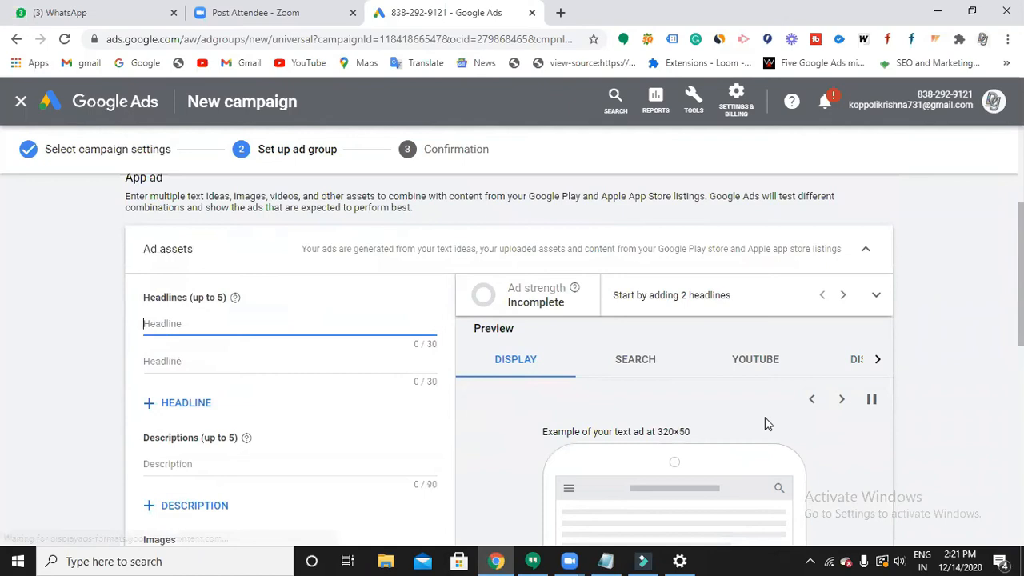
scroll("down", 3)
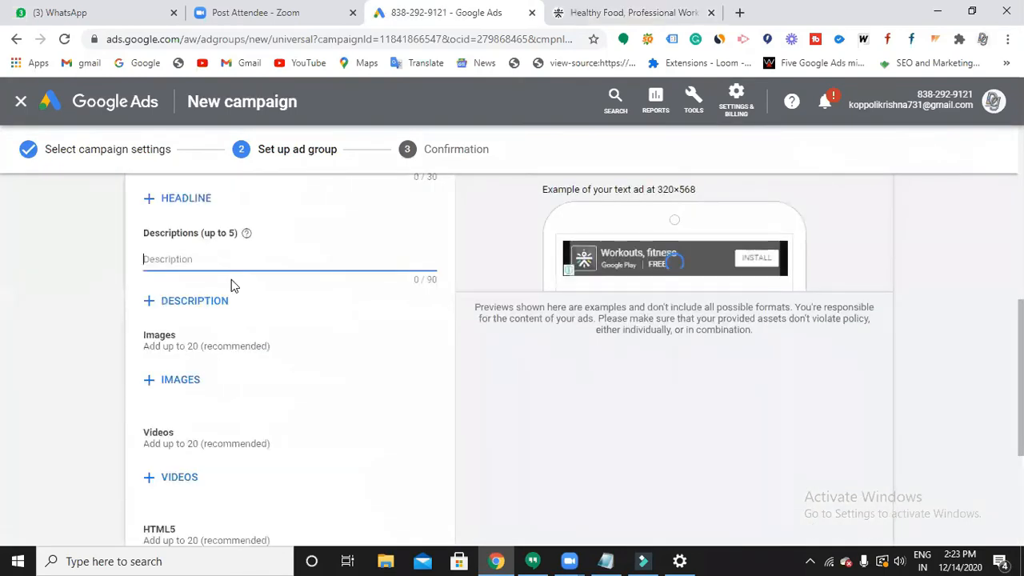
- Write the first description about at-home health, correcting a typo along the way
type("At homw")
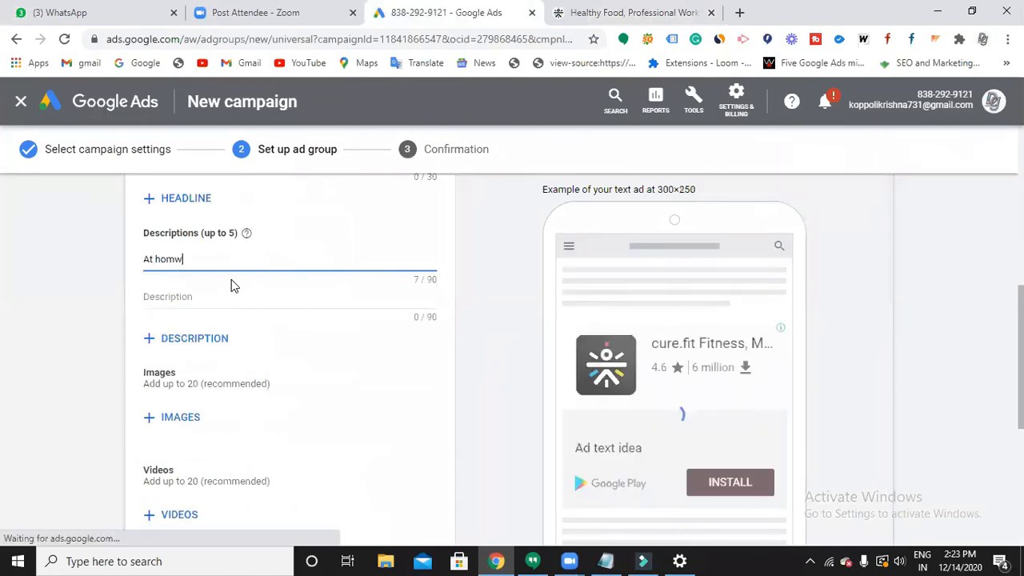
key("Backspace")
type("e")
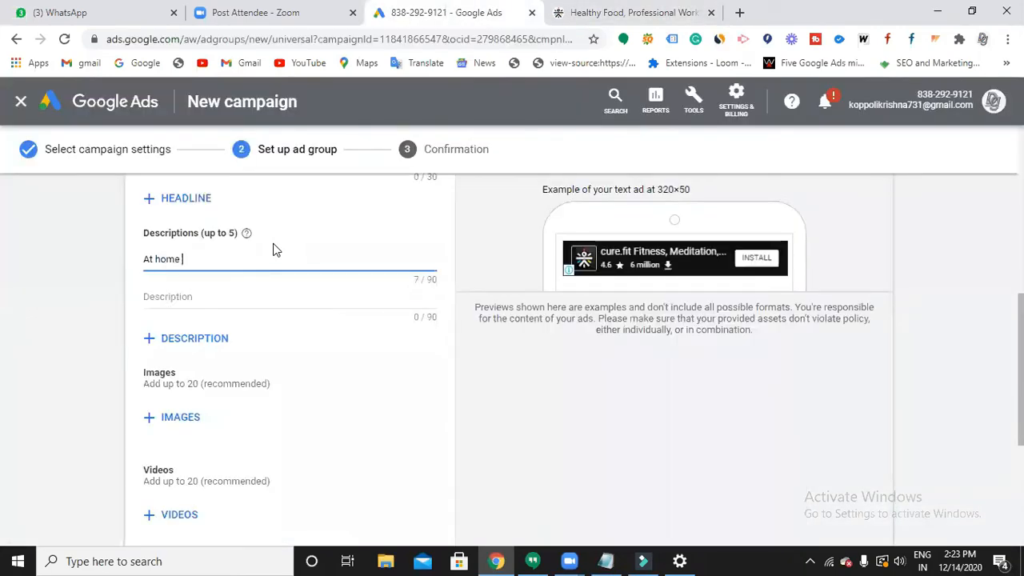
type("heakth")
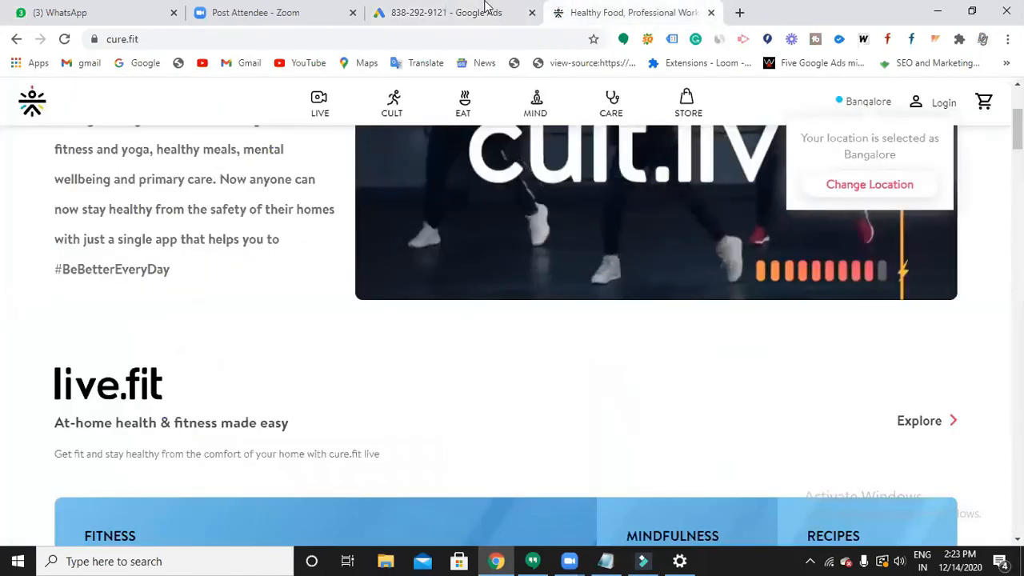
left_click(451, 13)
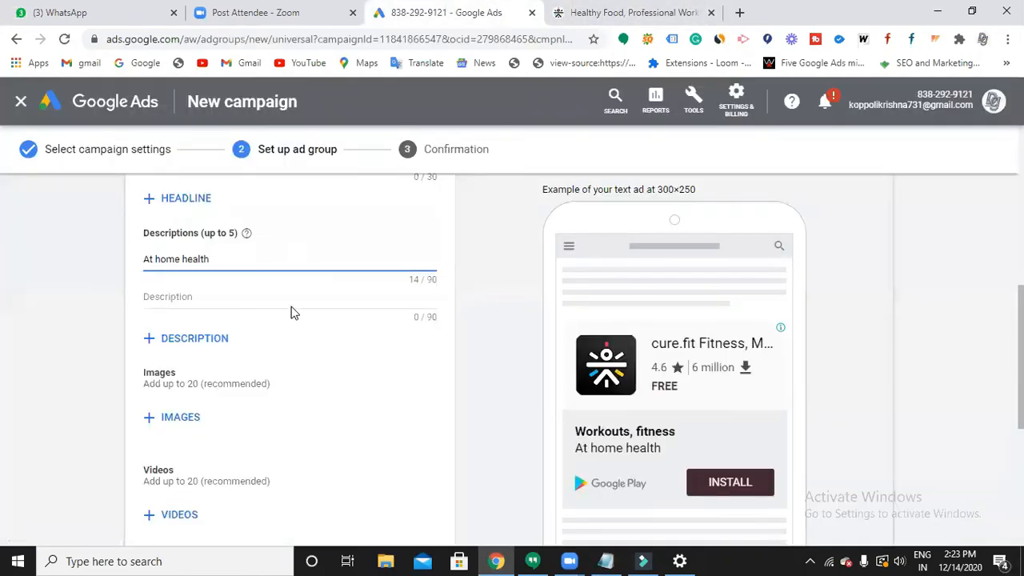
type("&fitness made easy")
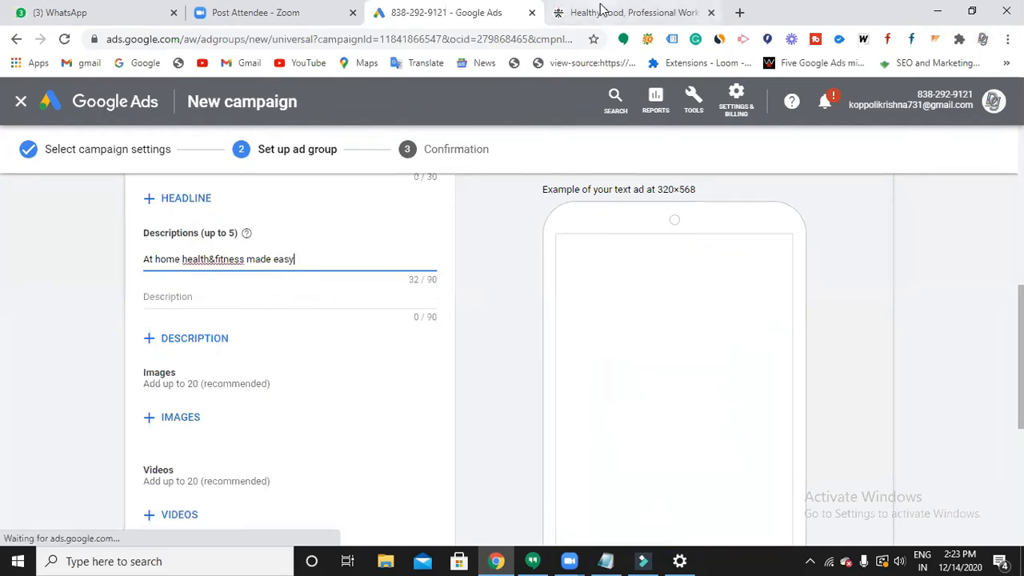
- Check the cure.fit site's tagline and add the second description 'Get fit and stay healthy'
left_click(624, 13)
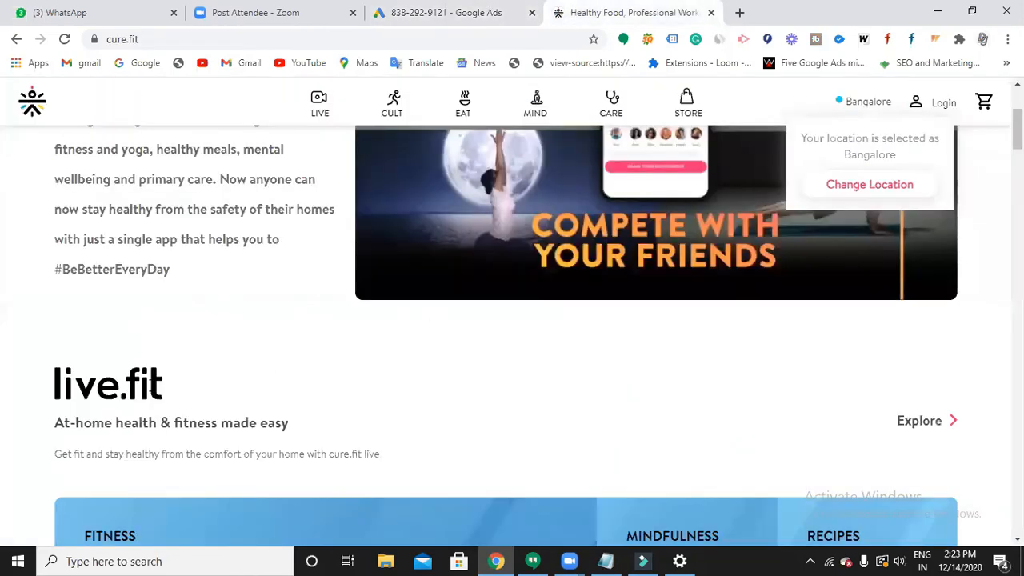
scroll("down", 3)
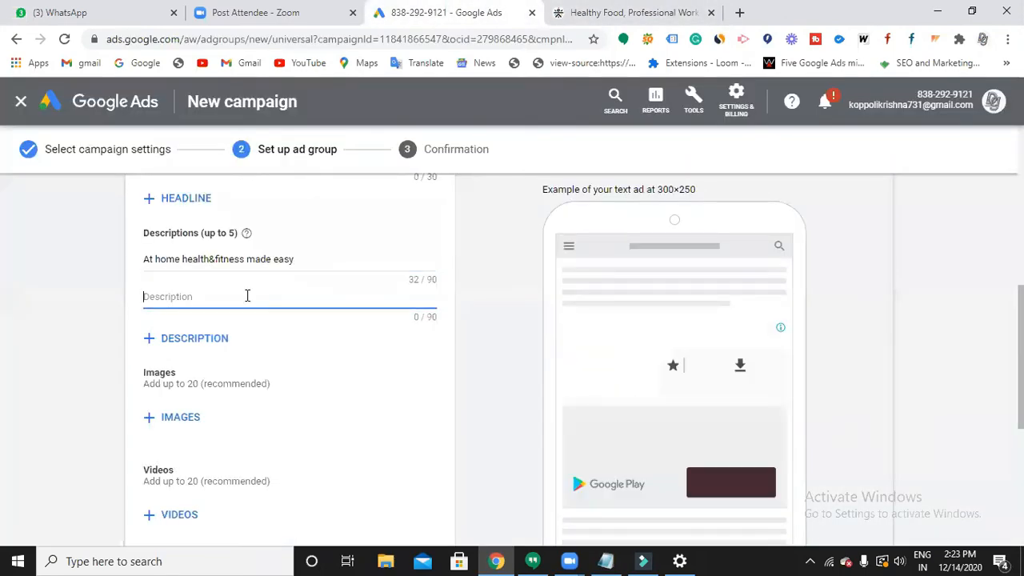
type("Get fit and stay")
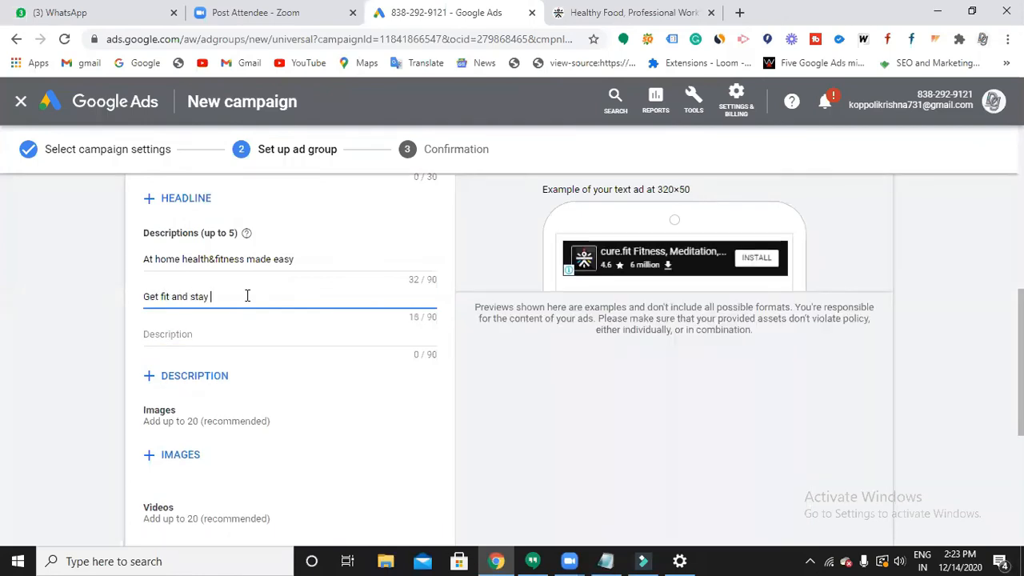
type("healthy")
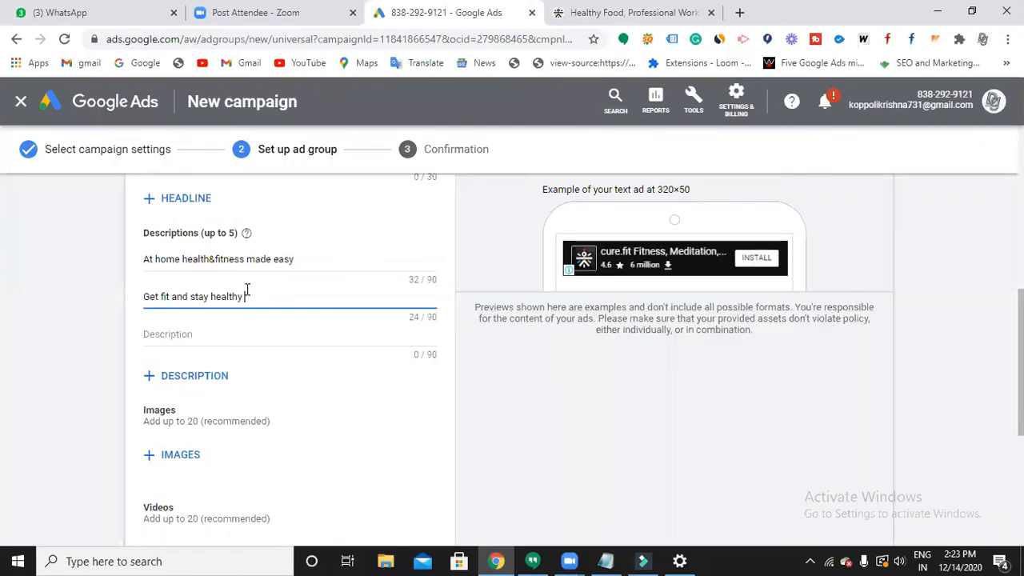
left_click(632, 13)
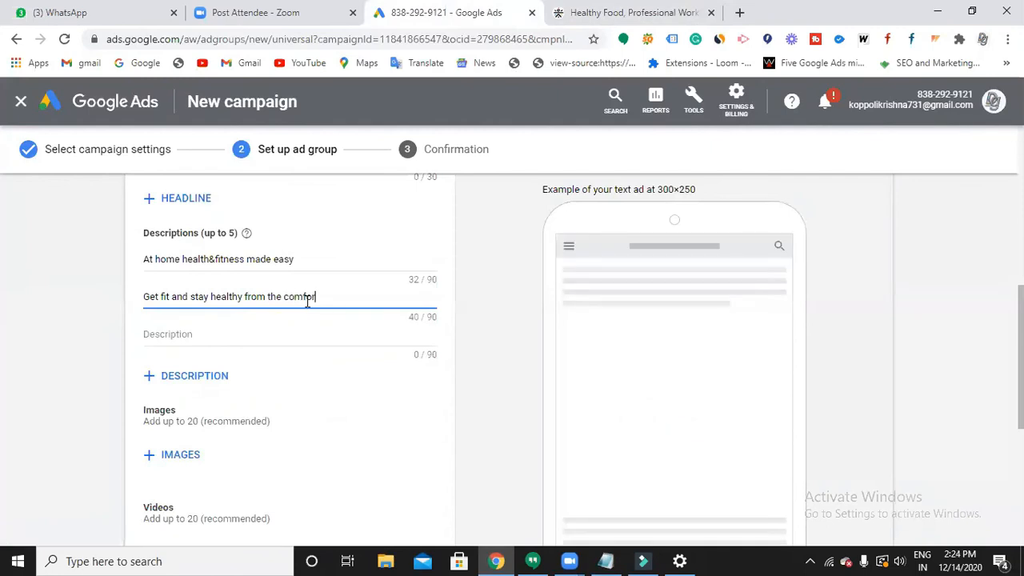
type("\" \"")
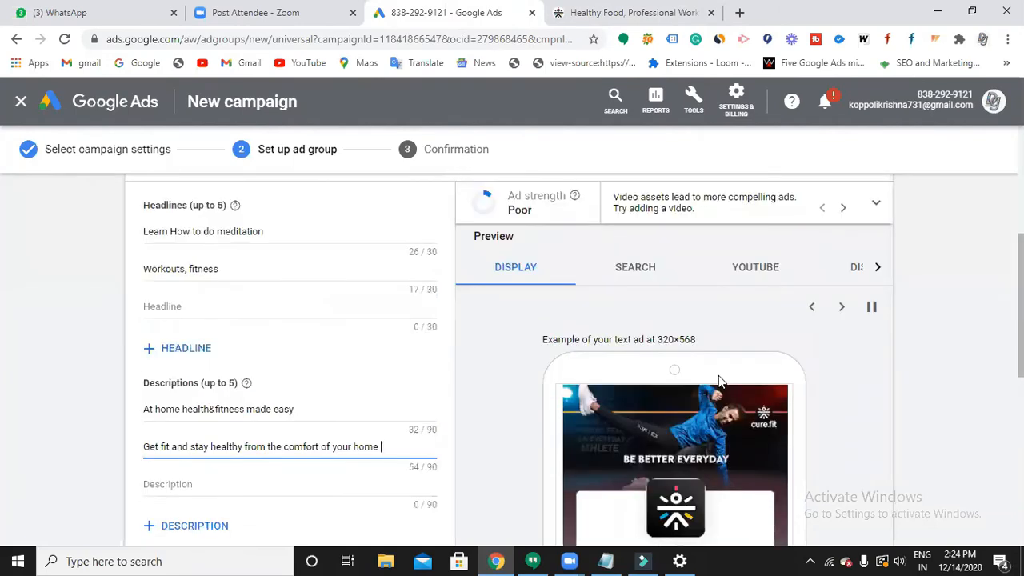
- Review the ad previews, including the Discover placement, in the Preview panel
scroll("down", 3)
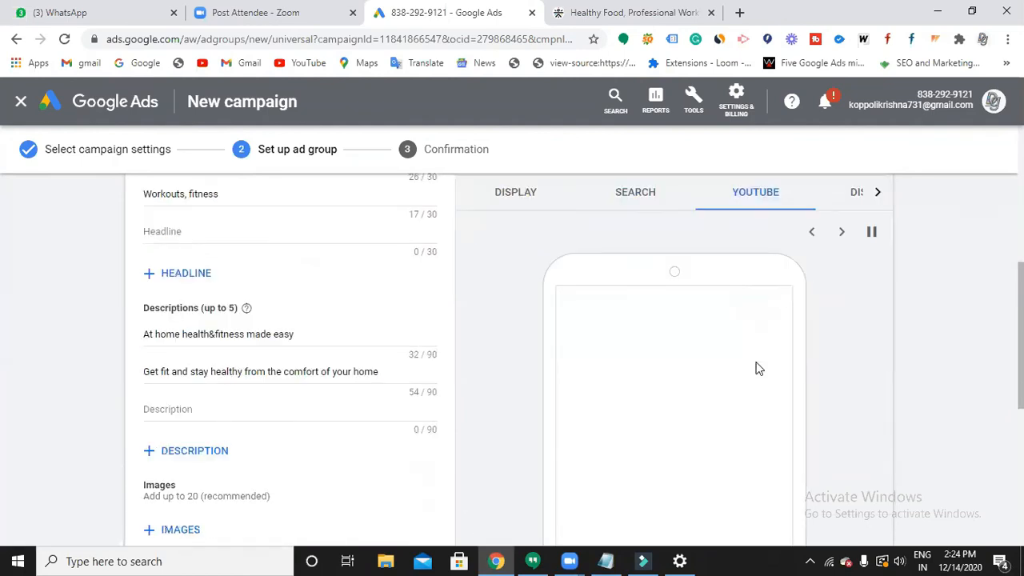
scroll("down", 3)
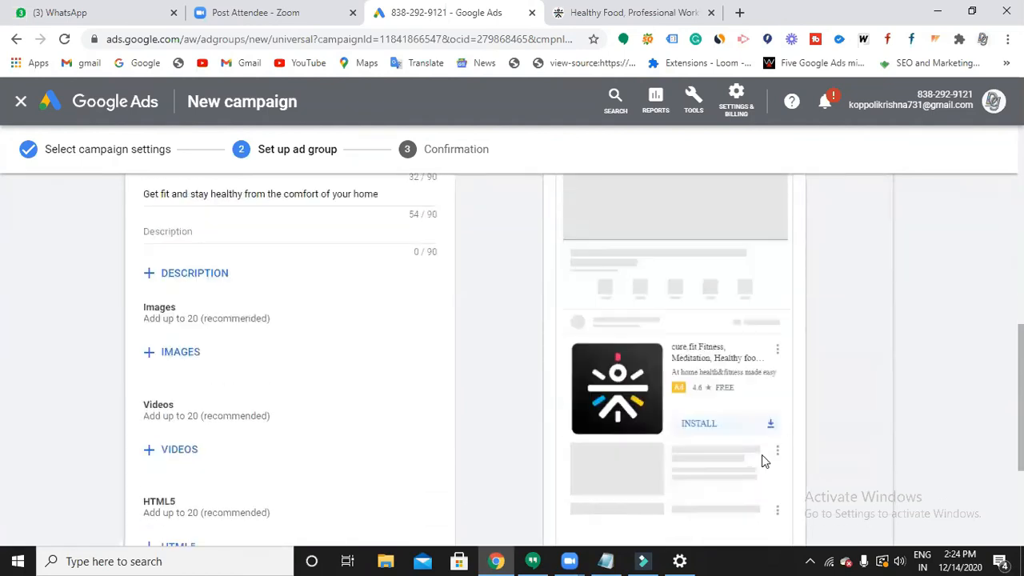
scroll("down", 3)
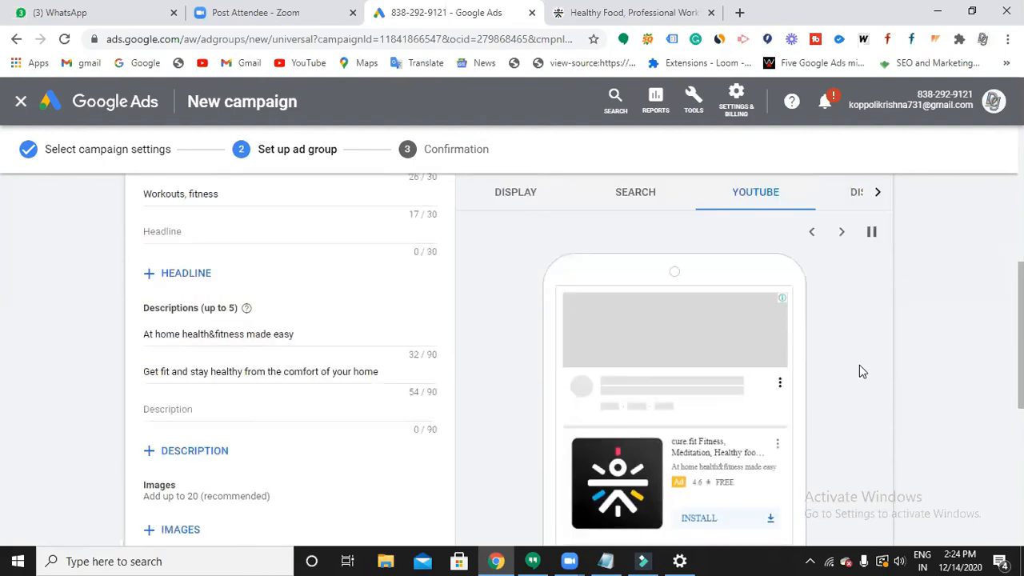
left_click(804, 267)
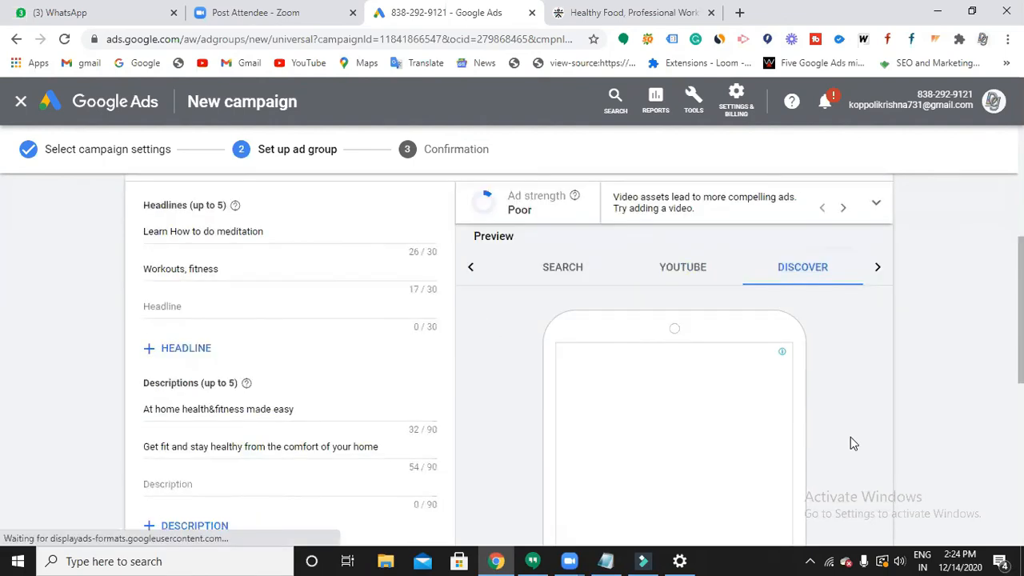
scroll("down", 3)
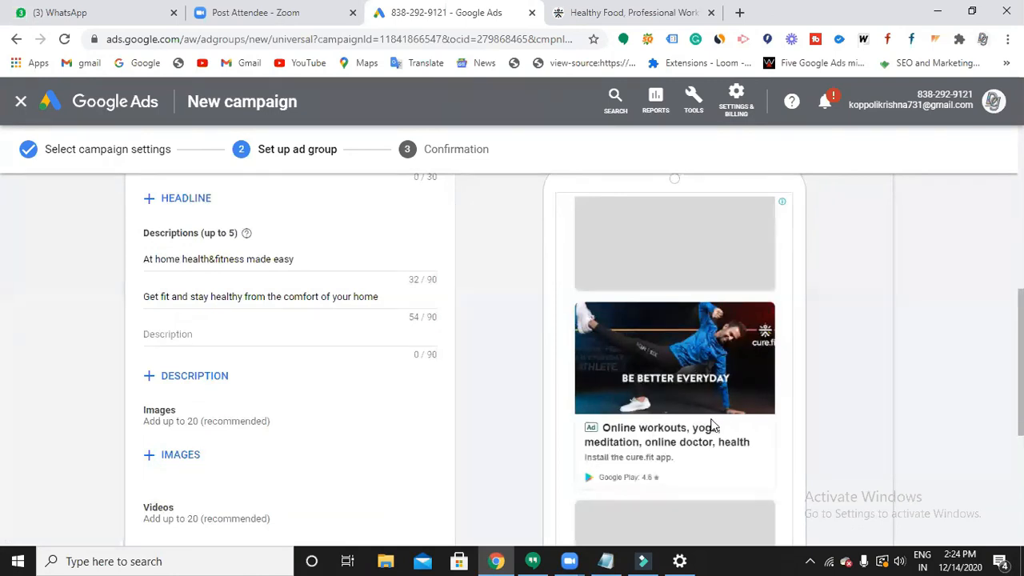
mouse_move(715, 419)
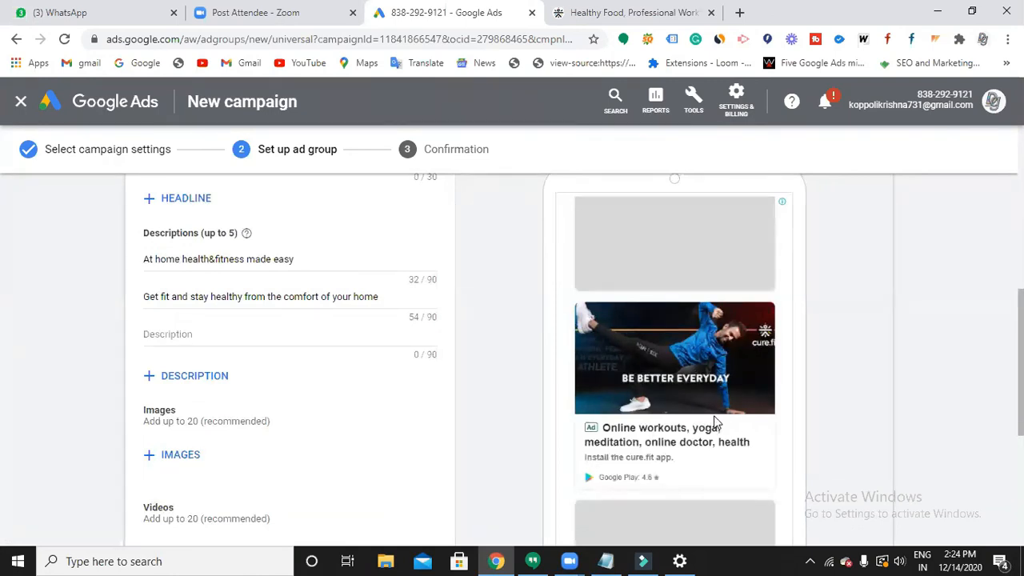
scroll("down", 3)
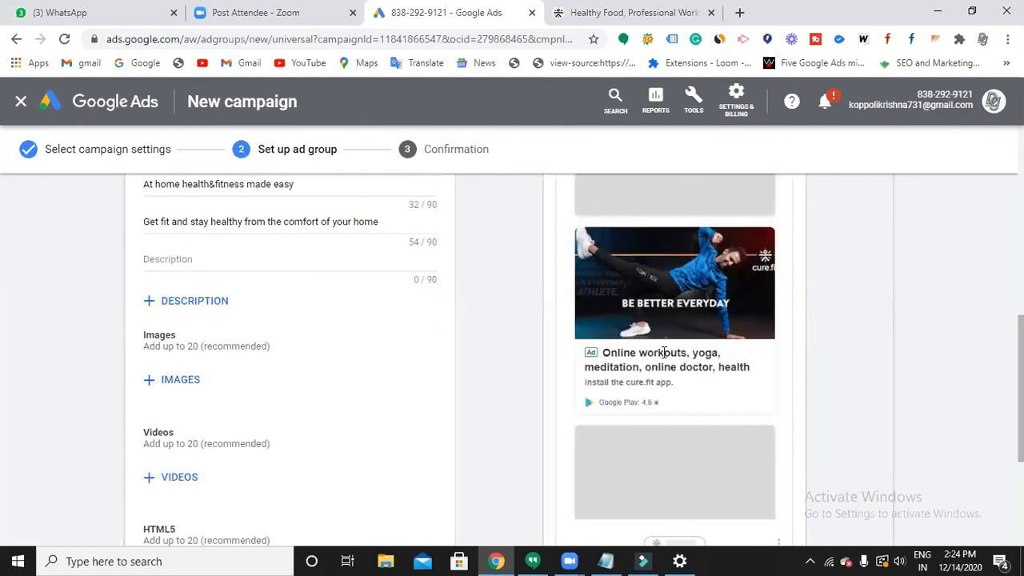
scroll("down", 3)
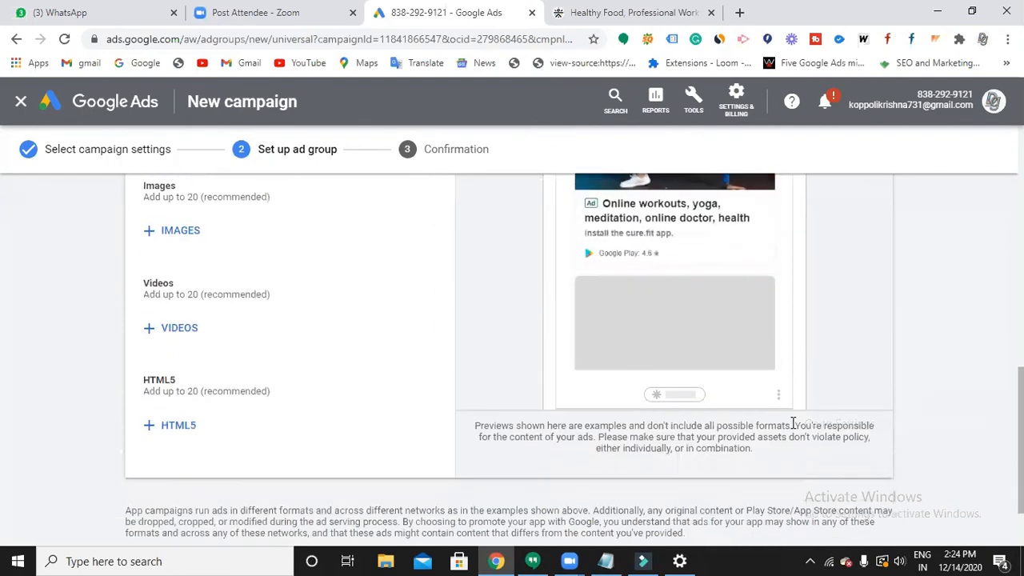
scroll("up", 3)
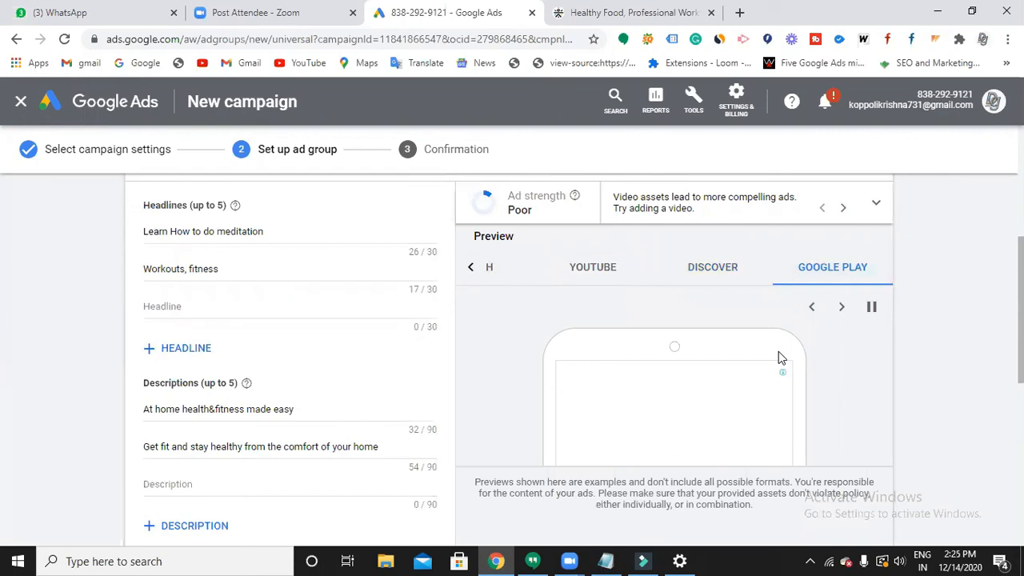
- Save the ad group and continue to the campaign confirmation
scroll("down", 3)
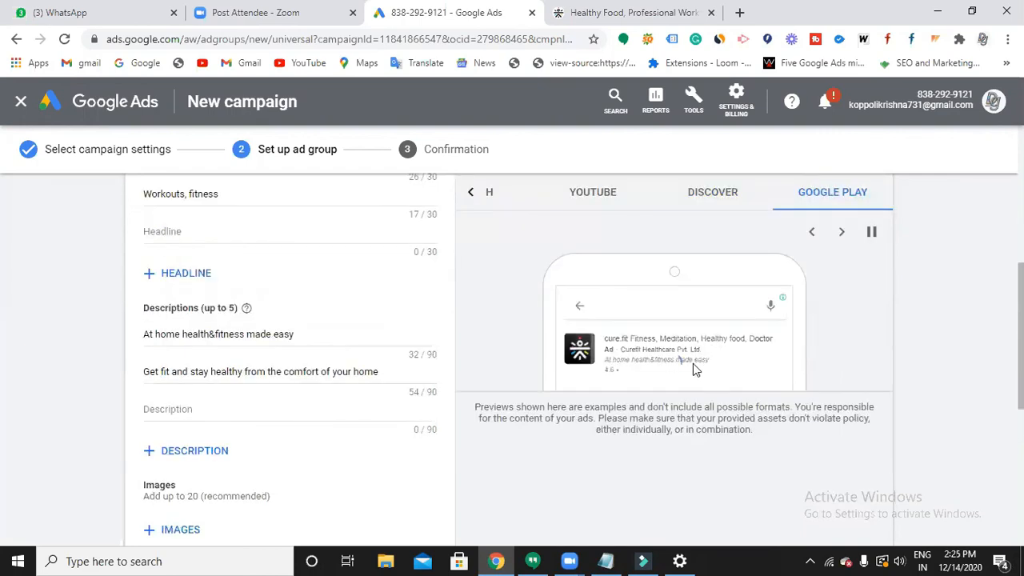
scroll("down", 3)
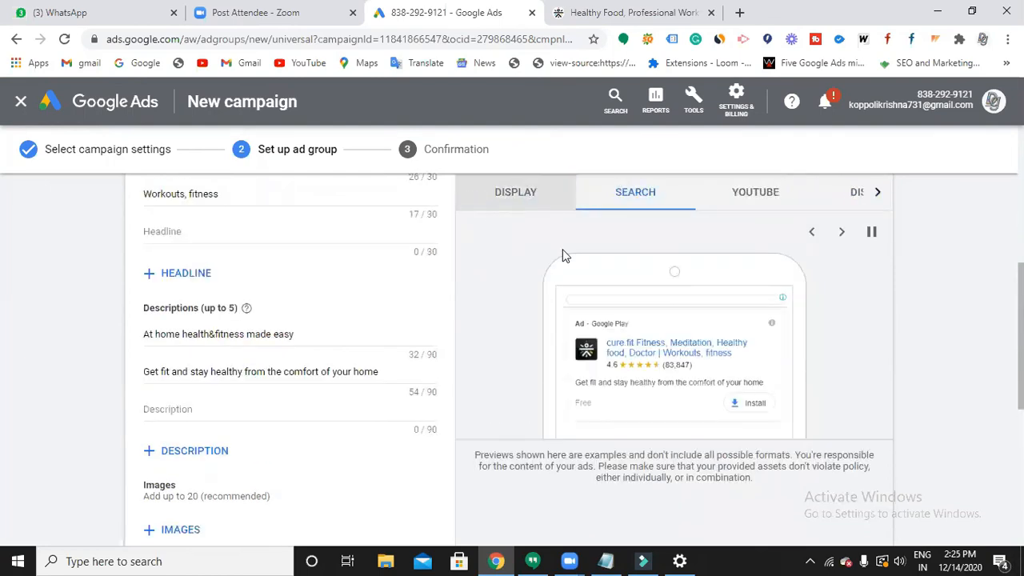
scroll("down", 3)
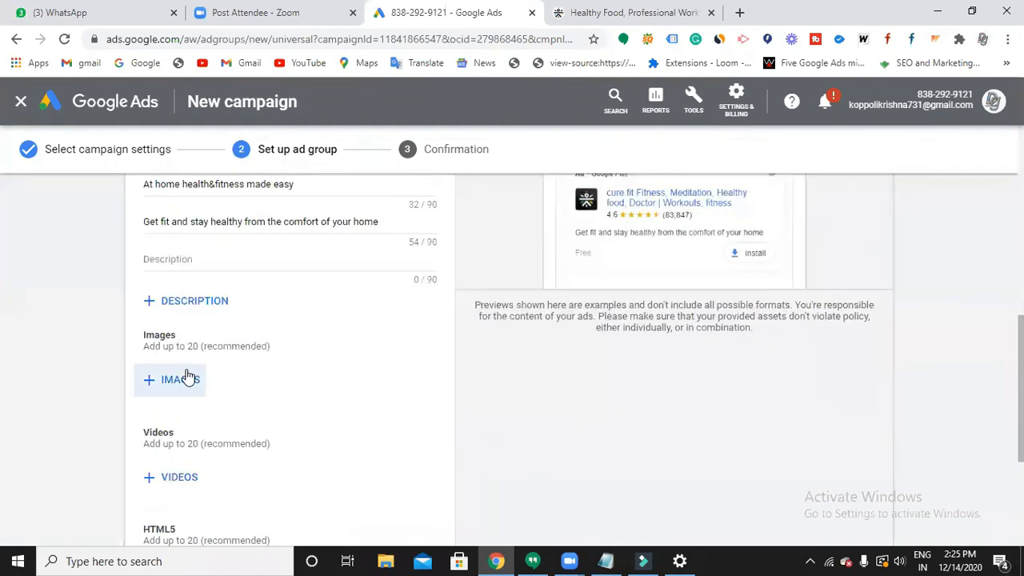
scroll("down", 3)
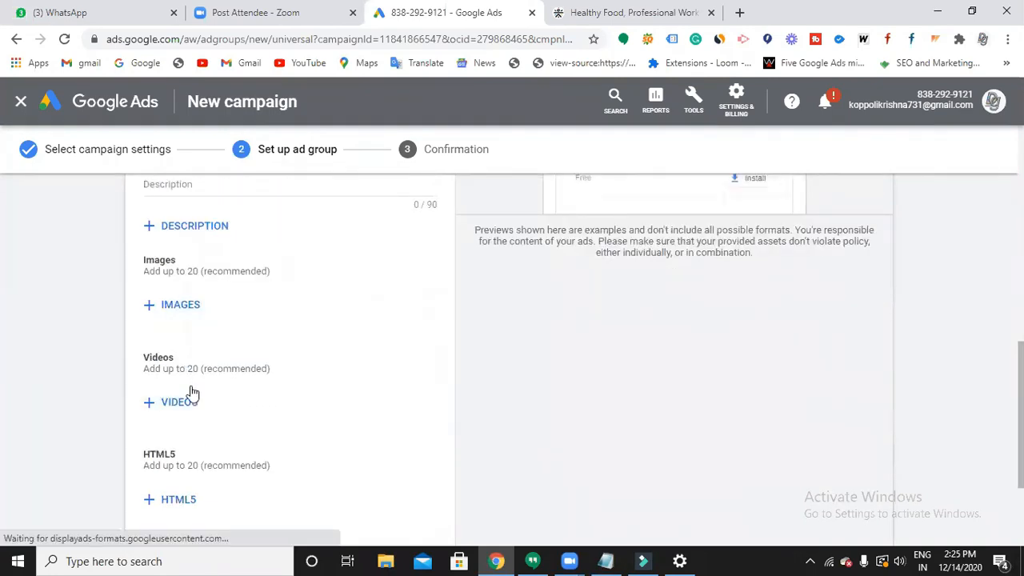
scroll("down", 3)
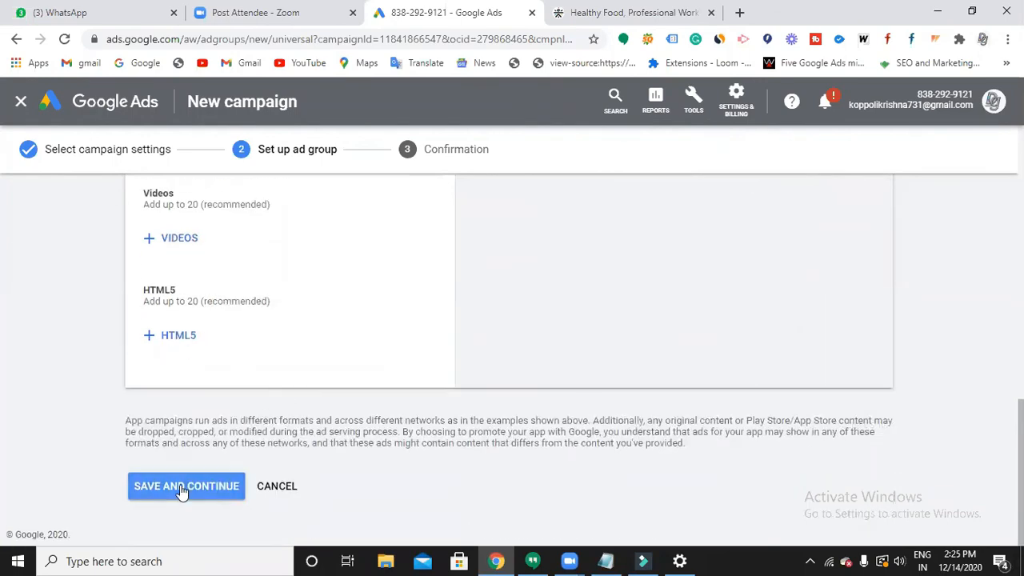
left_click(186, 487)
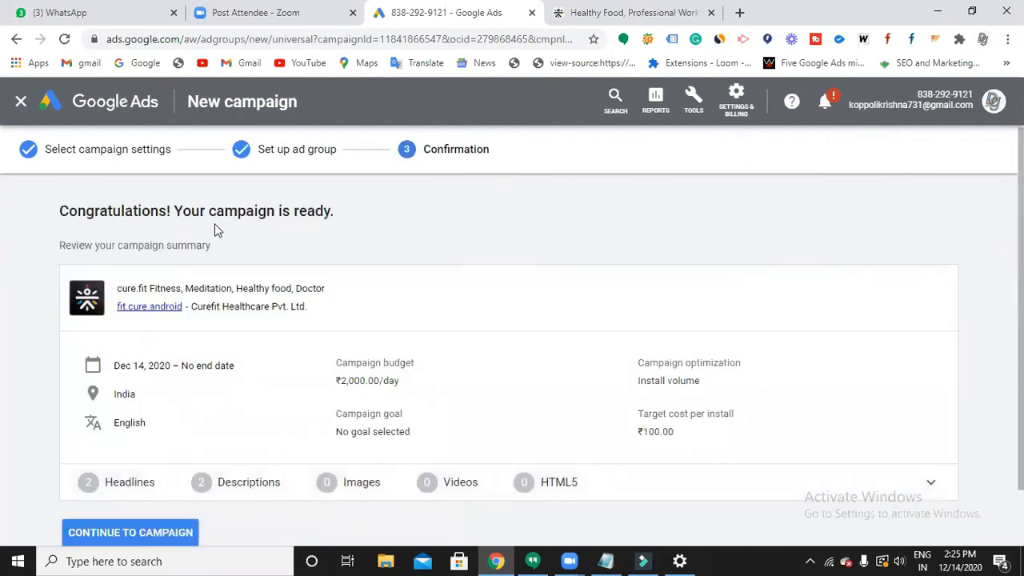
mouse_move(248, 215)
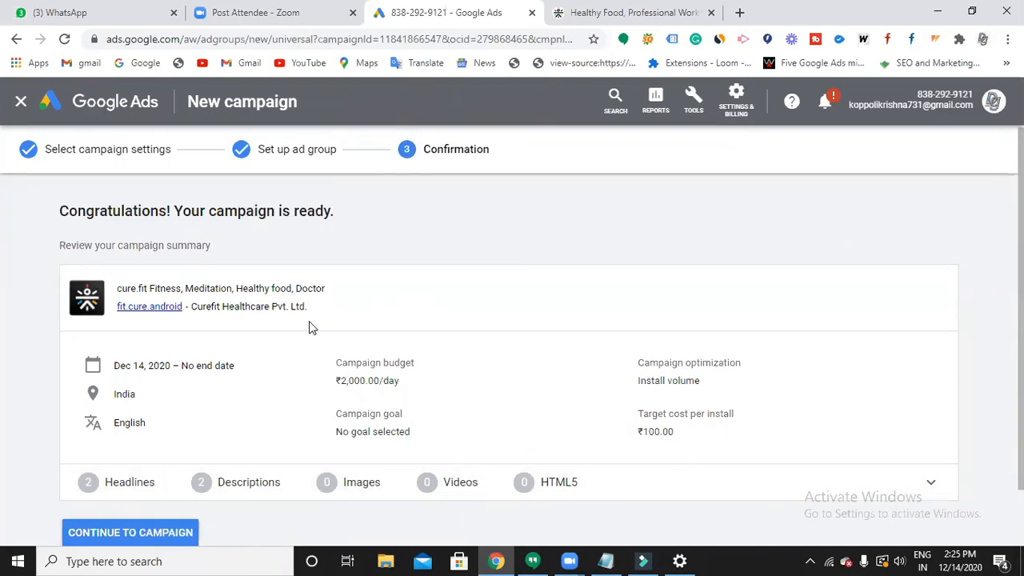
mouse_move(385, 379)
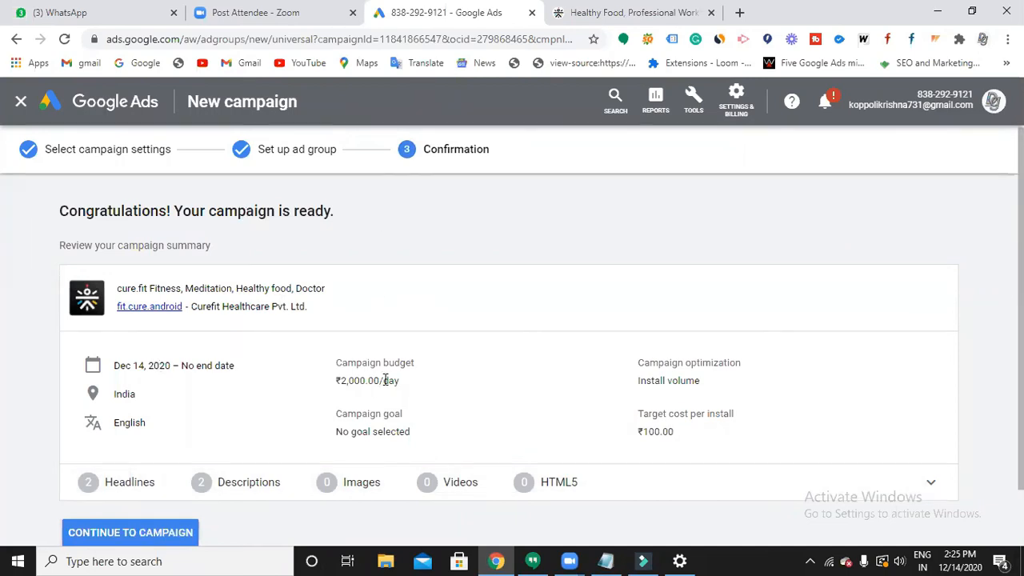
mouse_move(373, 426)
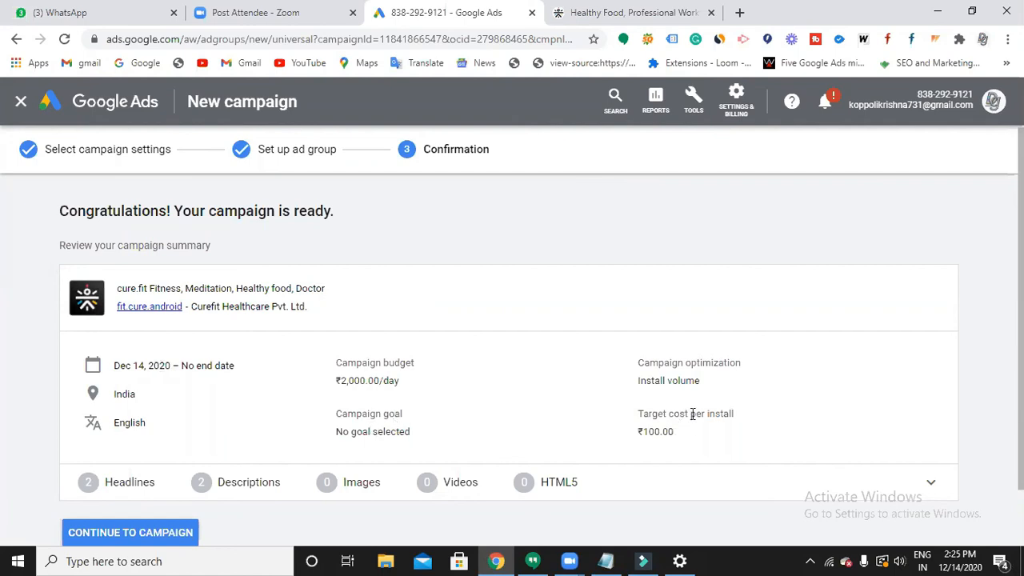
mouse_move(646, 381)
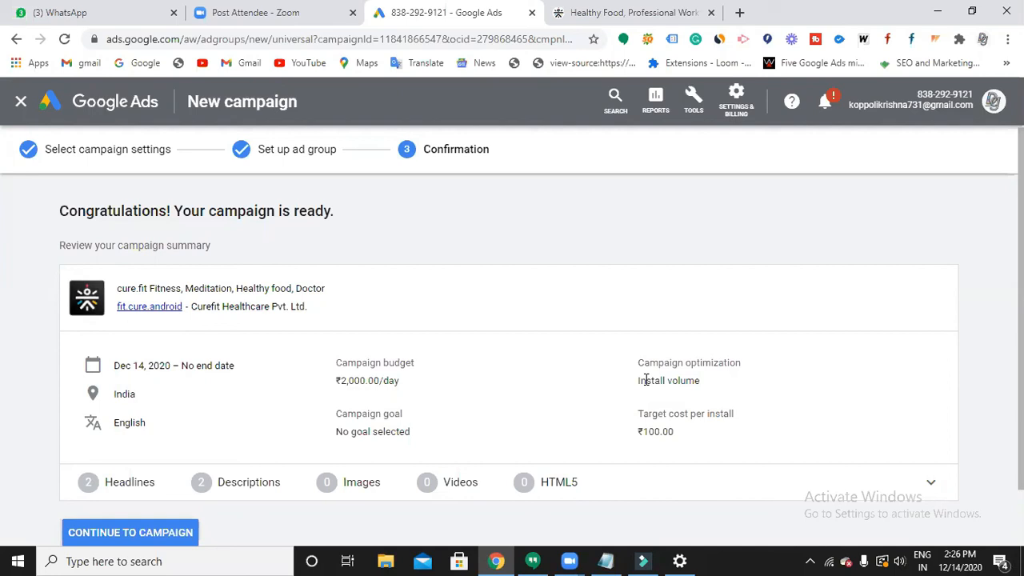
mouse_move(672, 416)
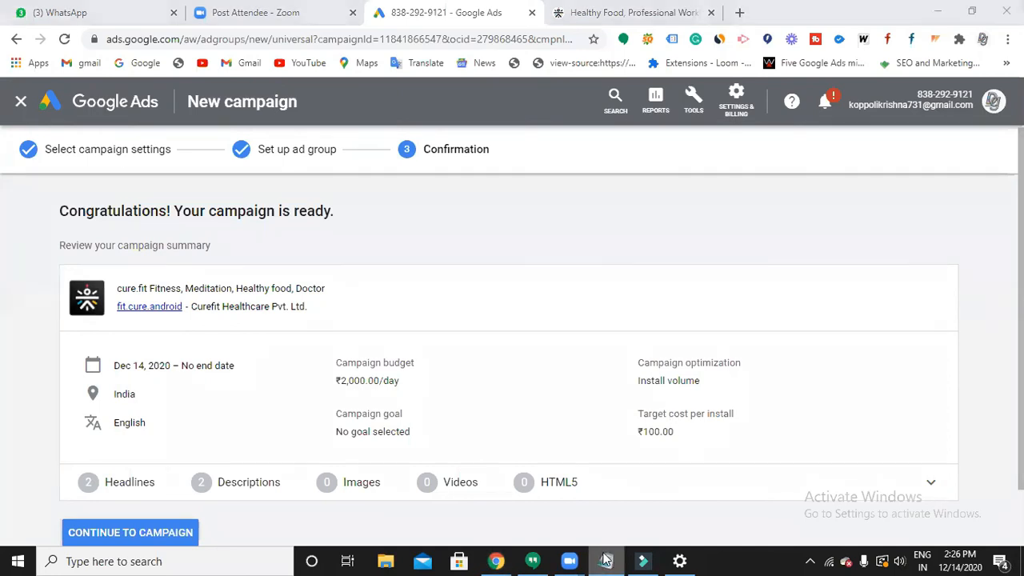
- Bring the Notepad window with the Mobile App Ads notes back to the front
left_click(605, 560)
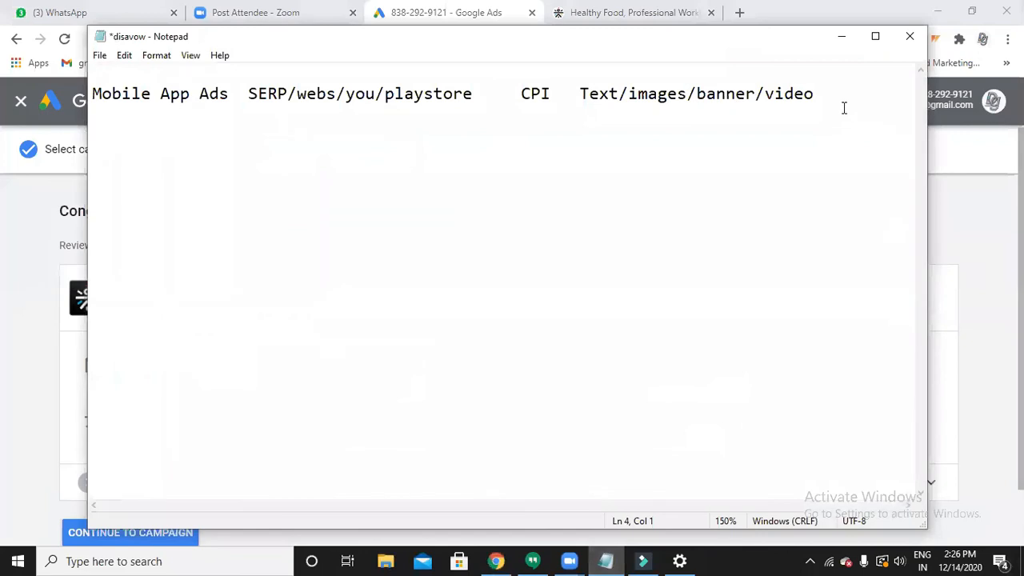